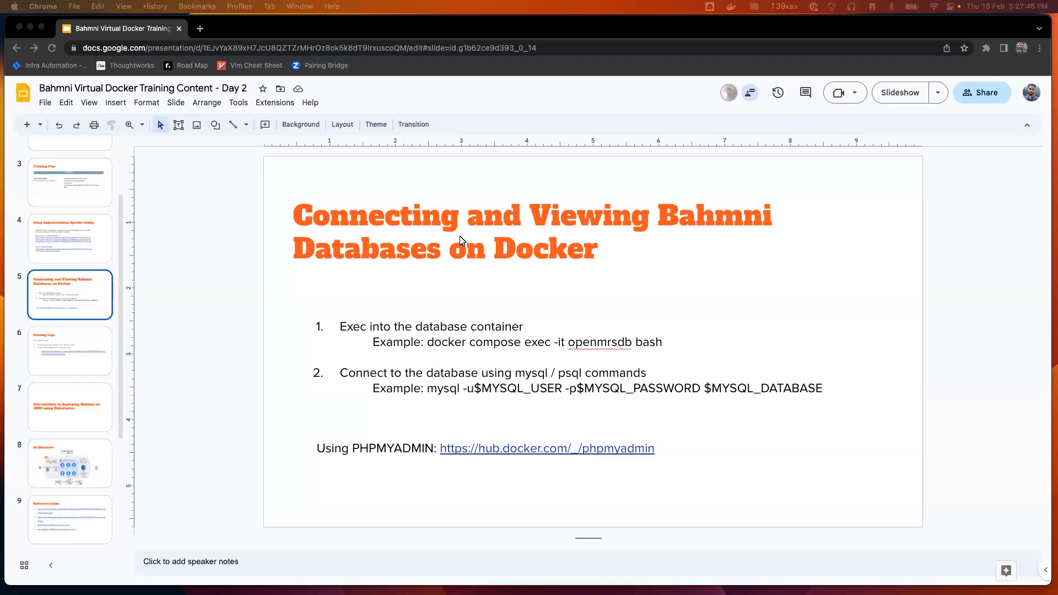
mouse_move(904, 103)
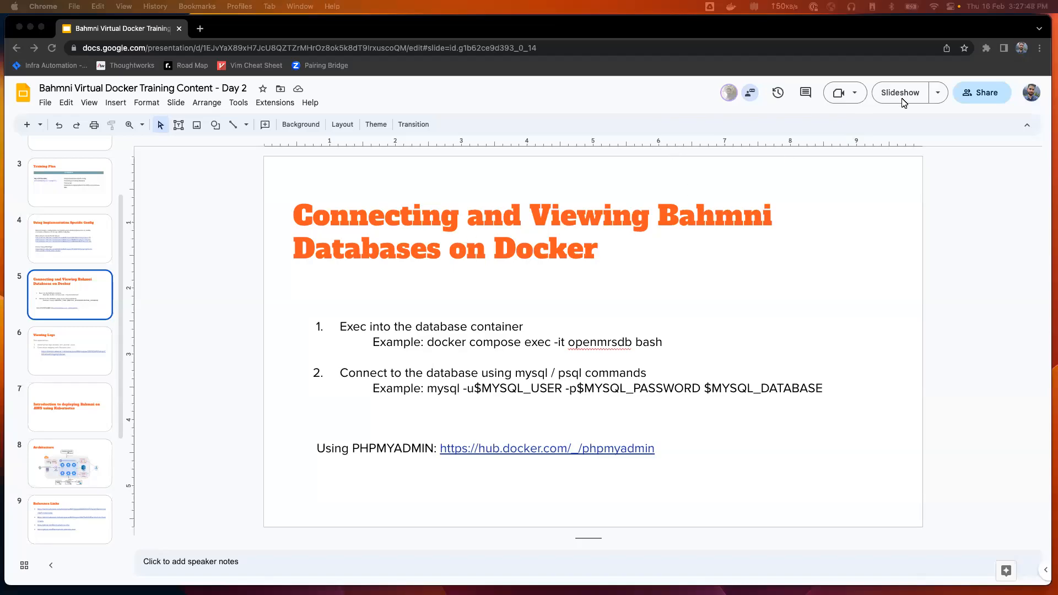
mouse_move(819, 256)
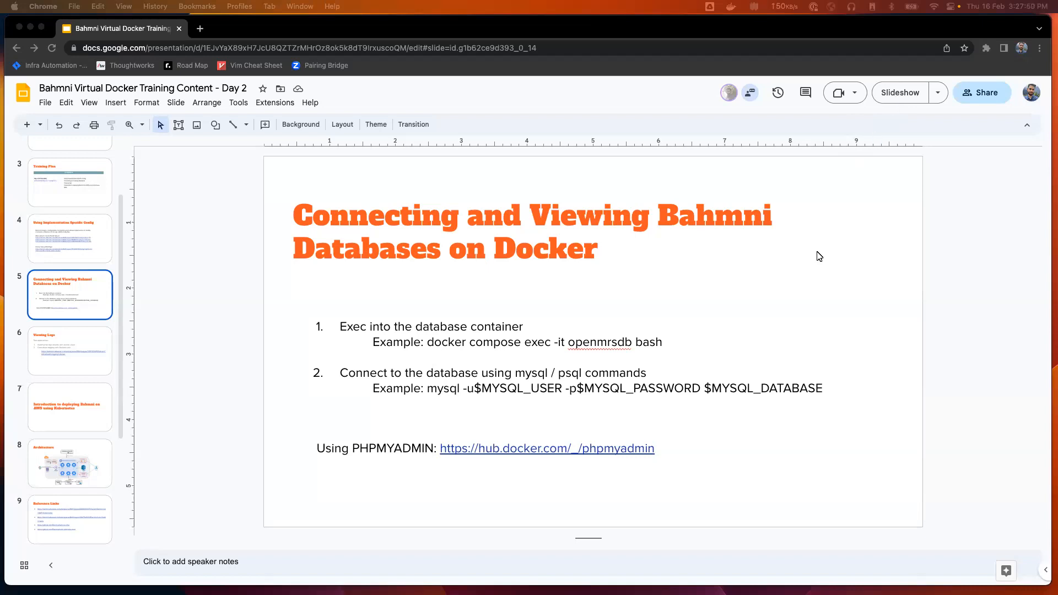
mouse_move(698, 316)
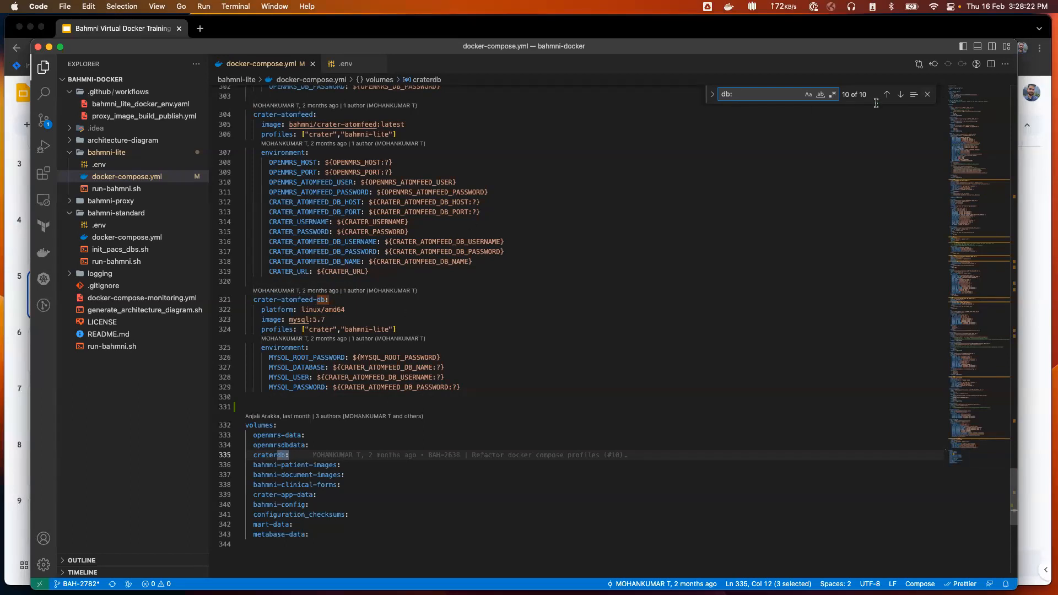
Step back through the 'db:' matches to the openmrsdb service and select its name
left_click(886, 94)
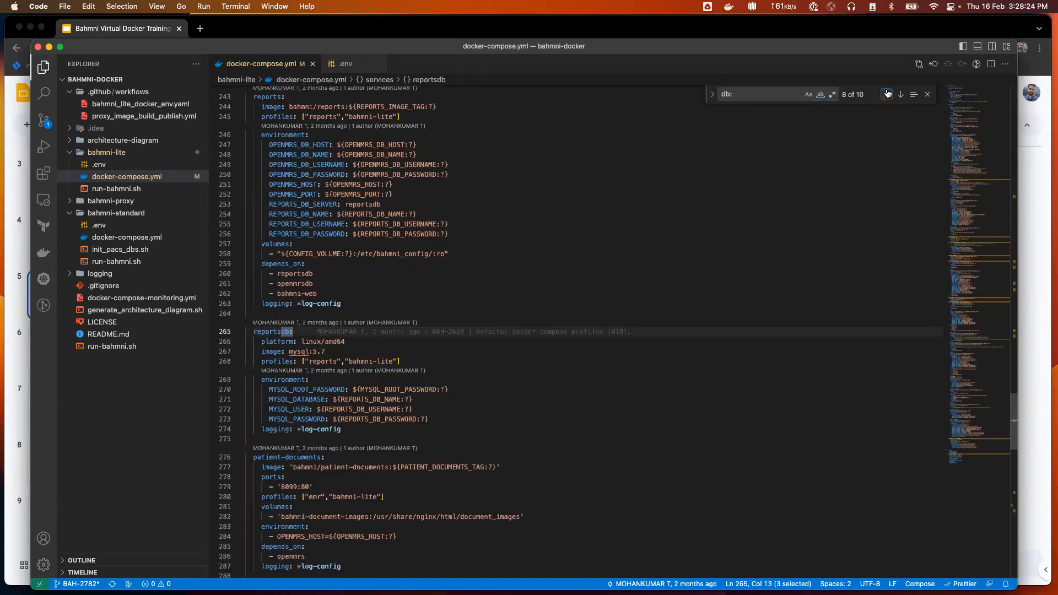
left_click(902, 94)
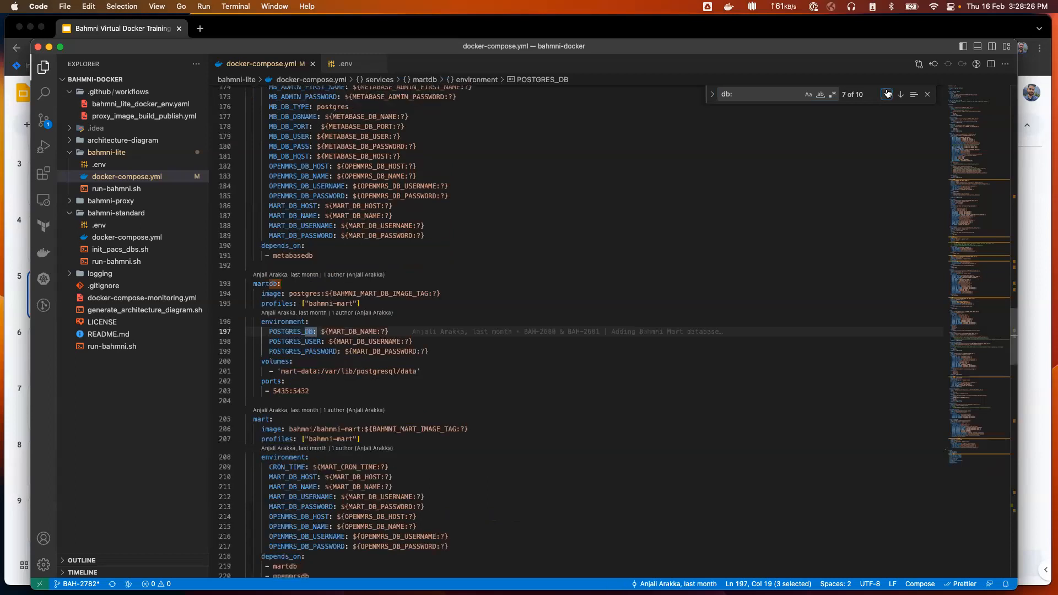
left_click(900, 94)
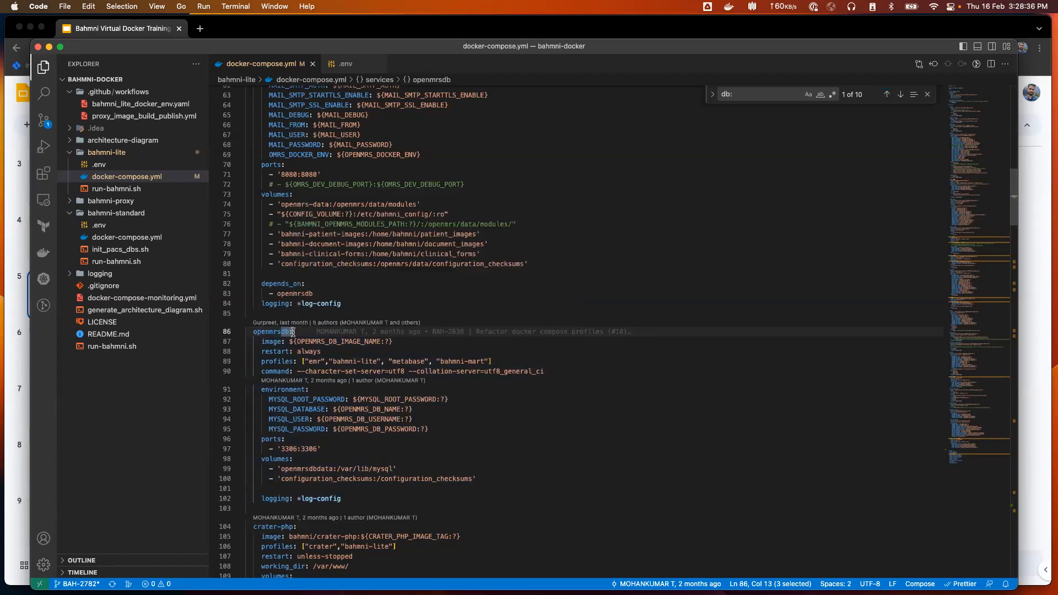
double_click(270, 331)
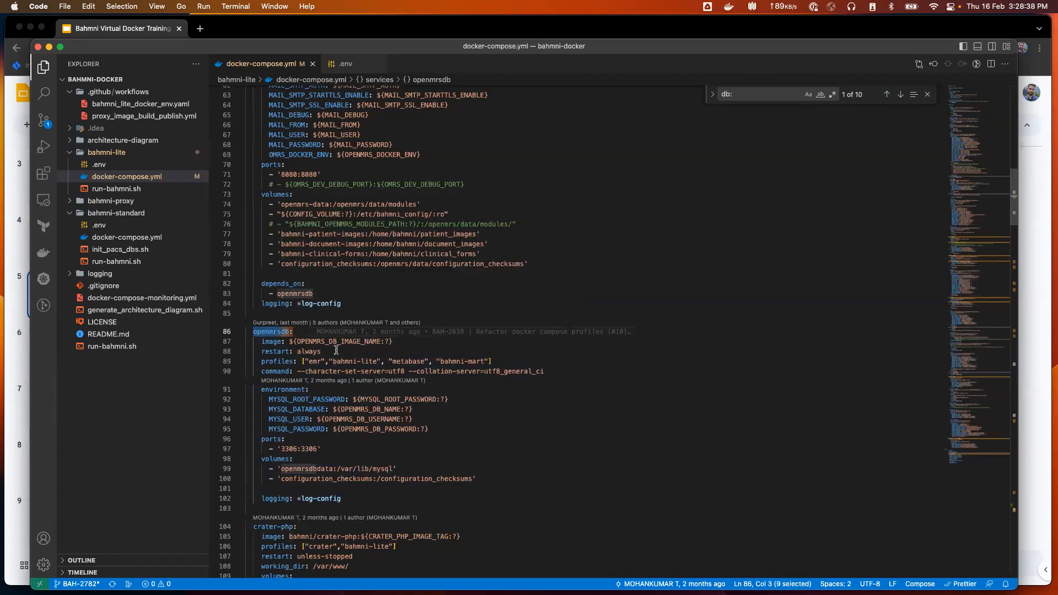
mouse_move(270, 332)
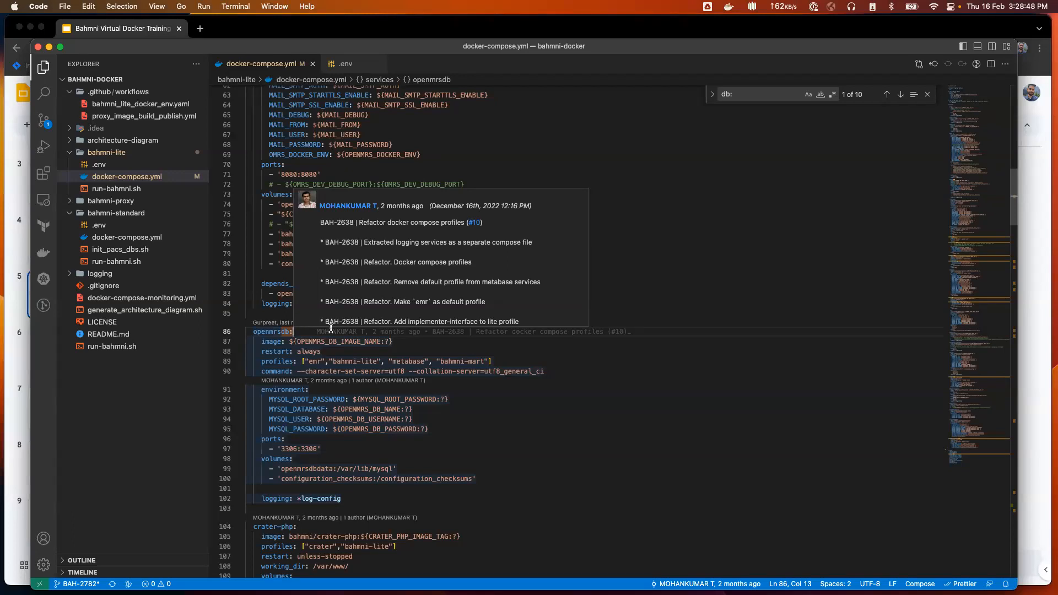
scroll("down", 3)
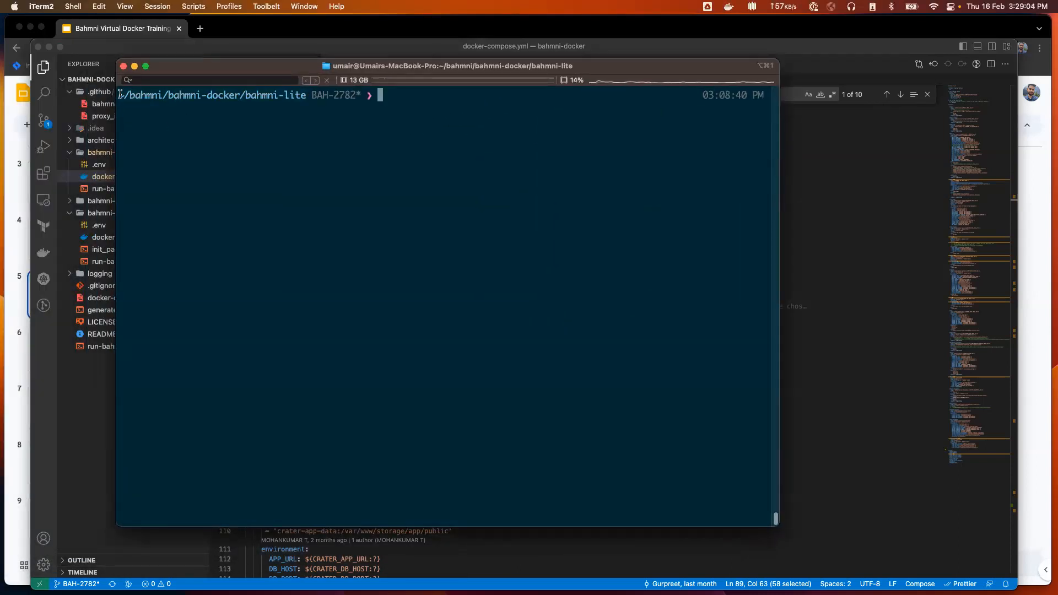
Start the docker compose ps command in the bahmni-lite terminal
type("doc")
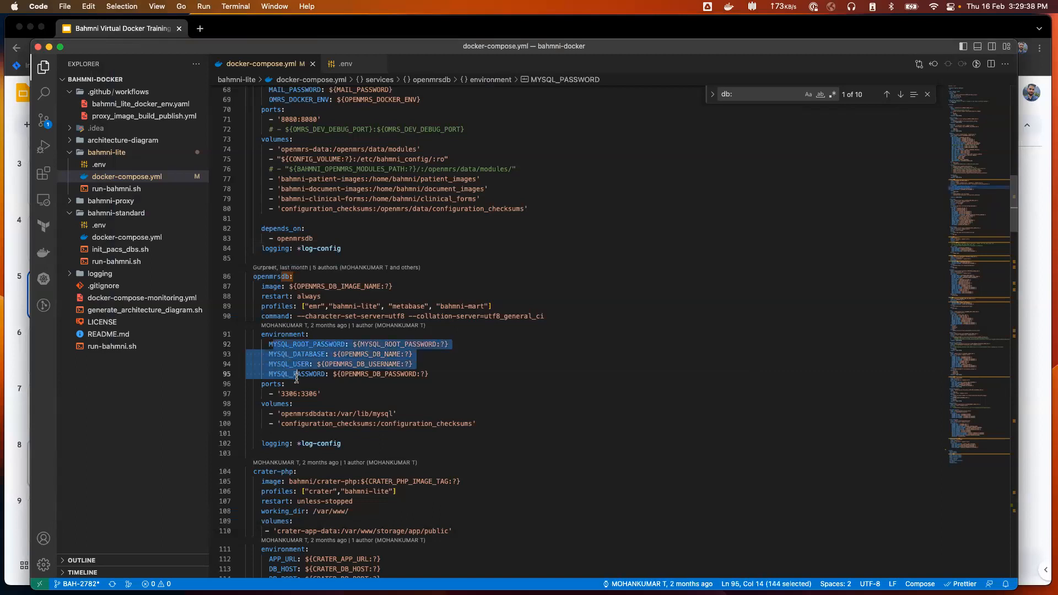
mouse_move(307, 287)
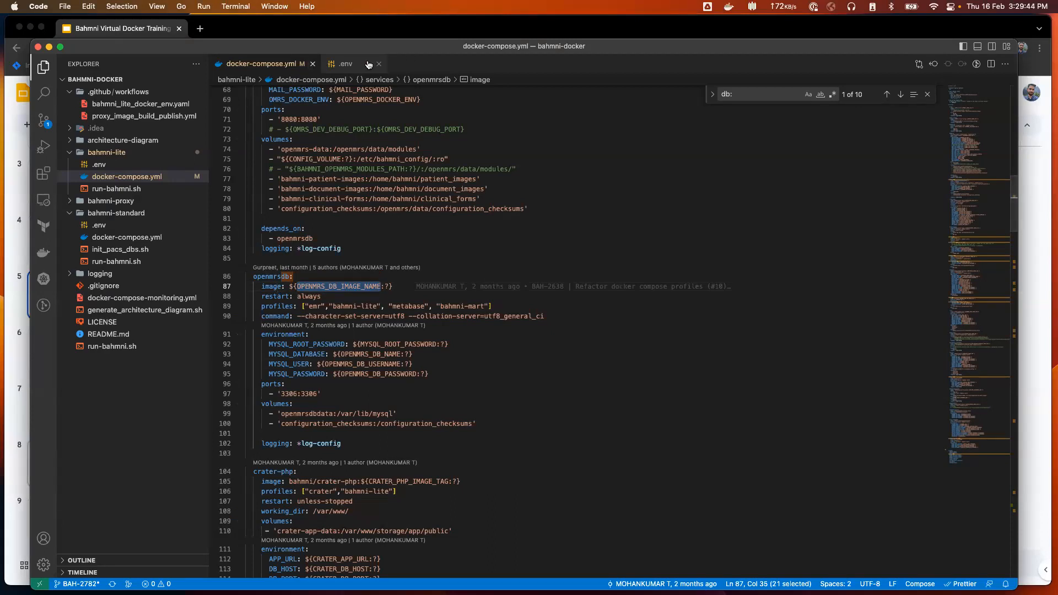
Switch to the bahmni-lite .env file to look up the openmrsdb credential values
left_click(344, 64)
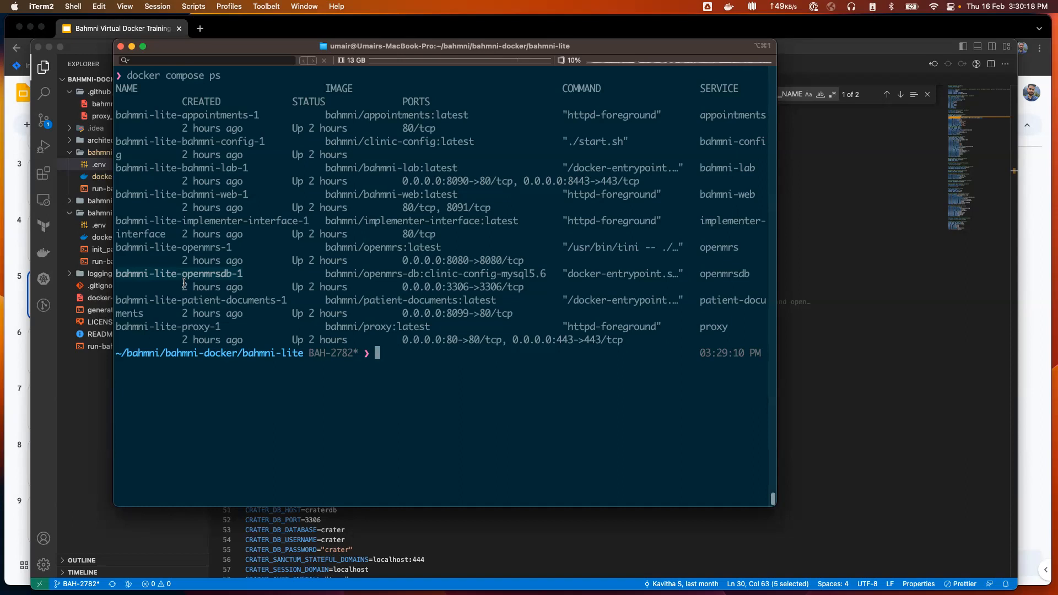
Enter a shell in the openmrsdb container with docker compose exec -it openmrsdb sh
type("docker")
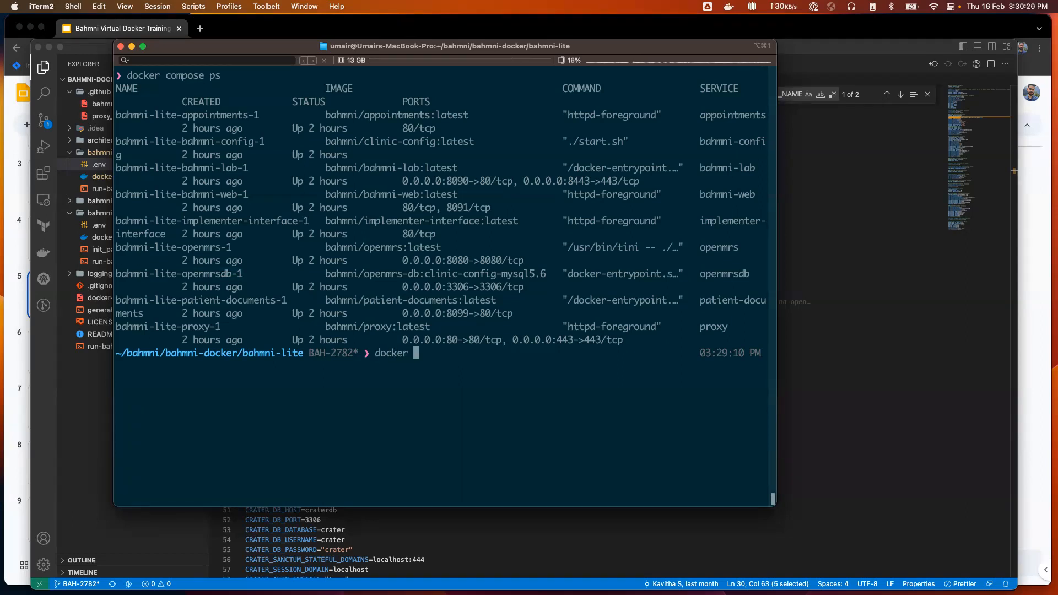
type("exec")
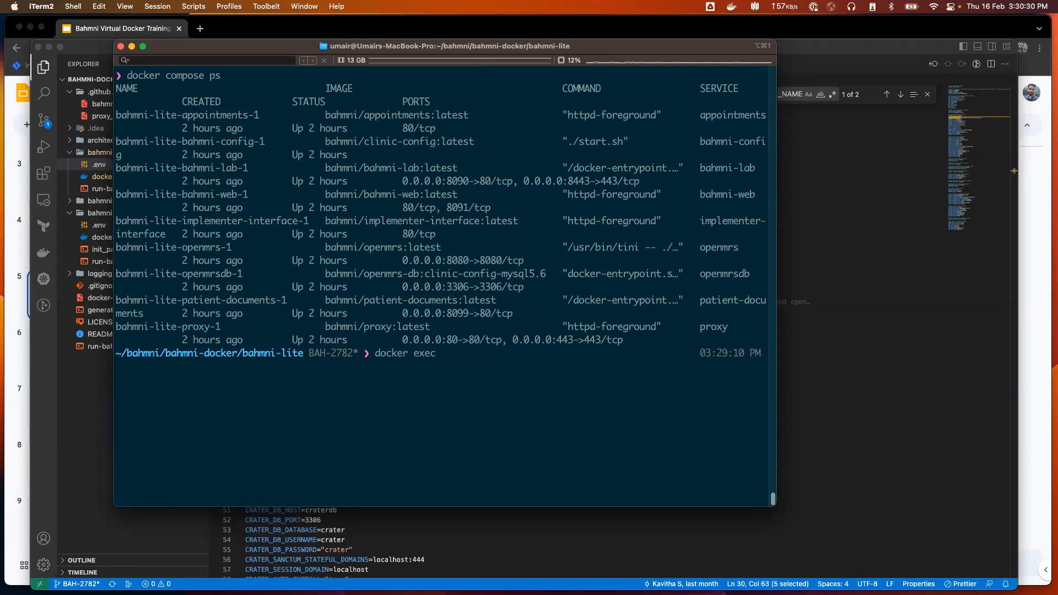
type("<df")
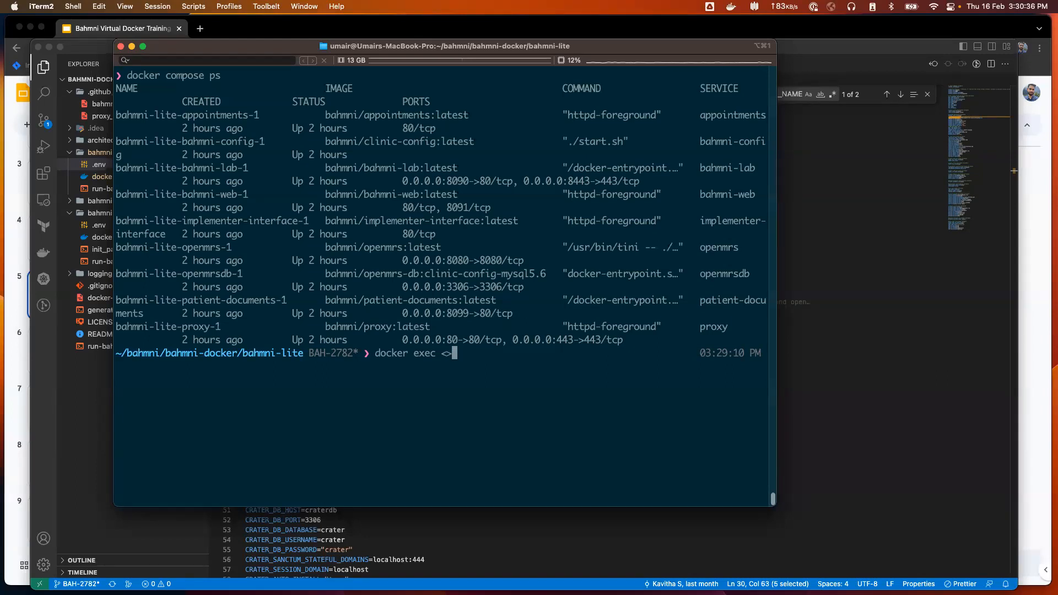
key("Backspace")
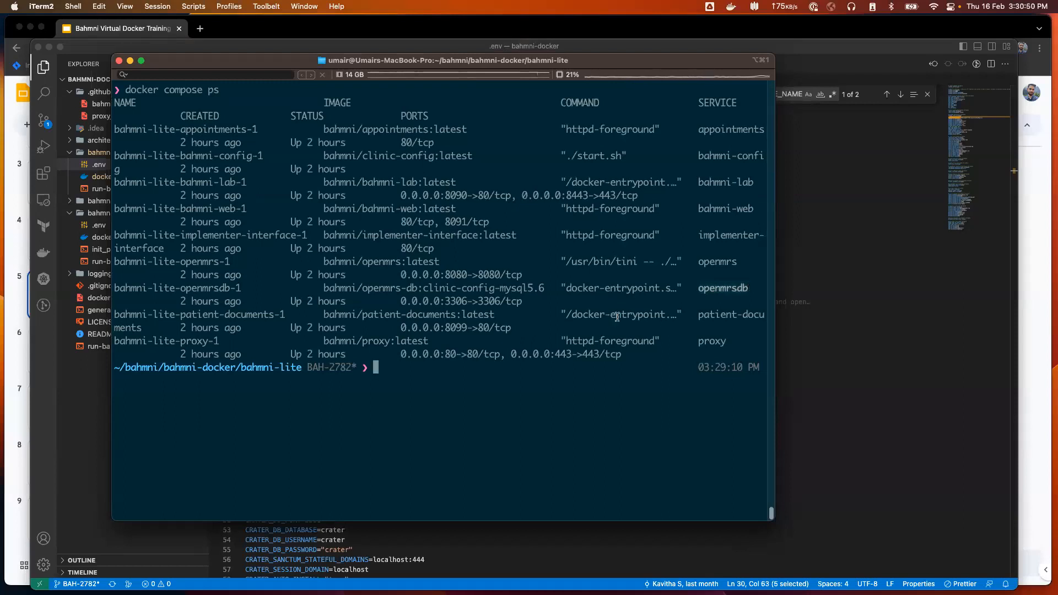
type("docker compos")
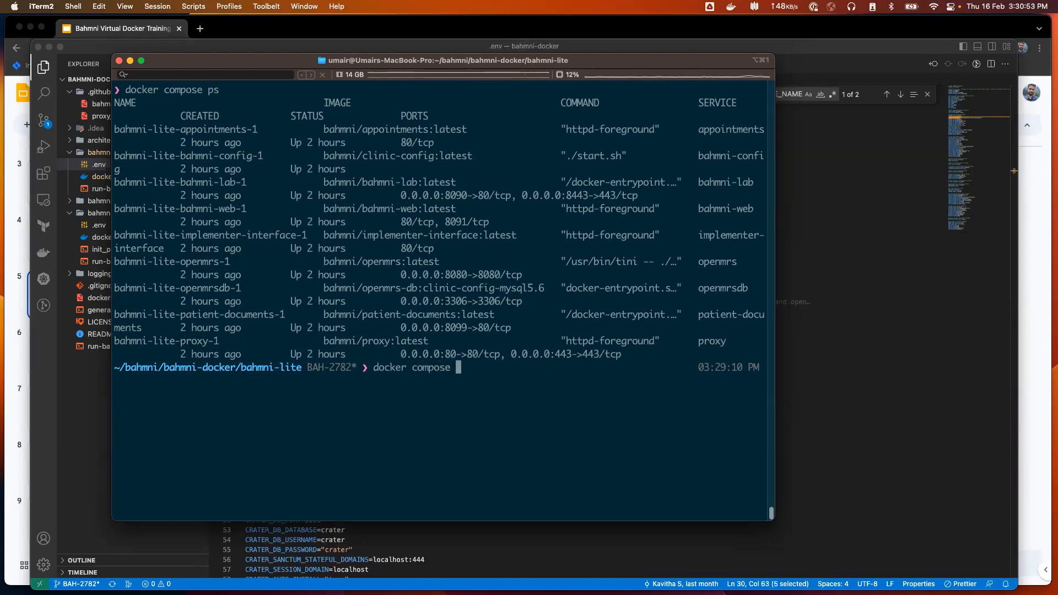
type("exe")
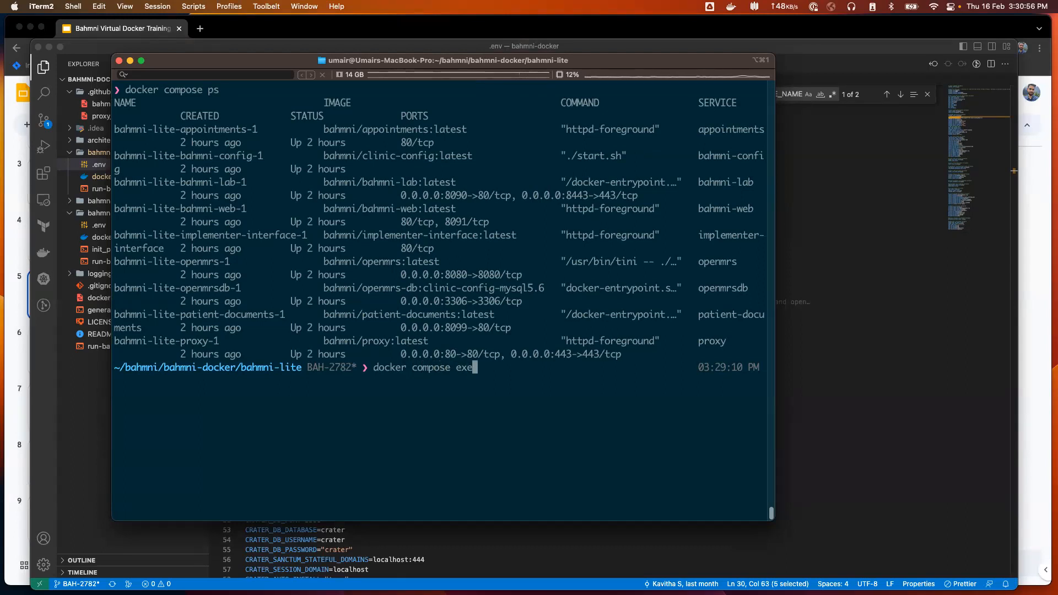
type("openmrsdb")
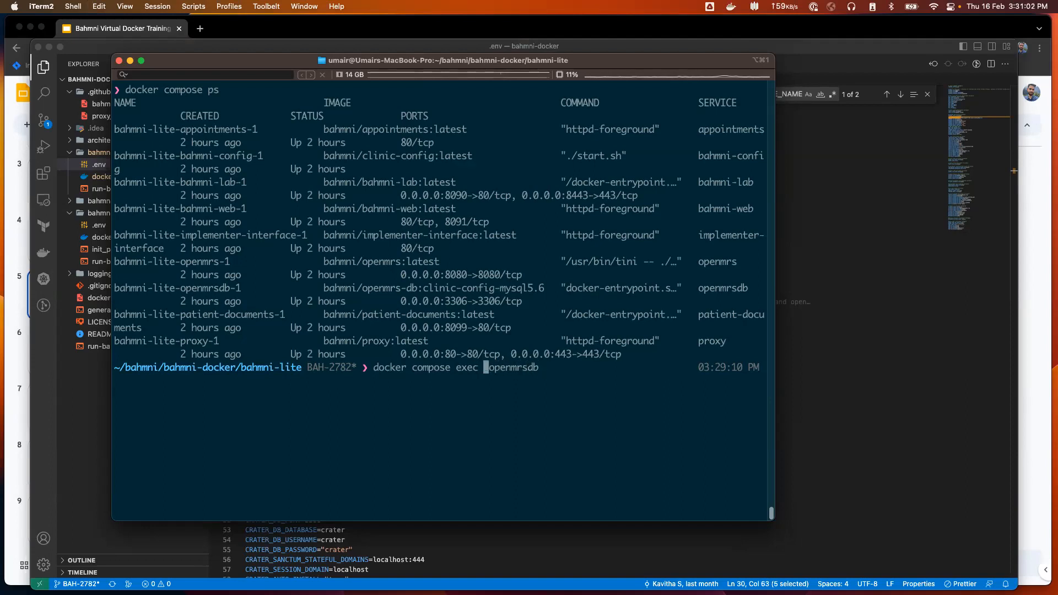
type("-it")
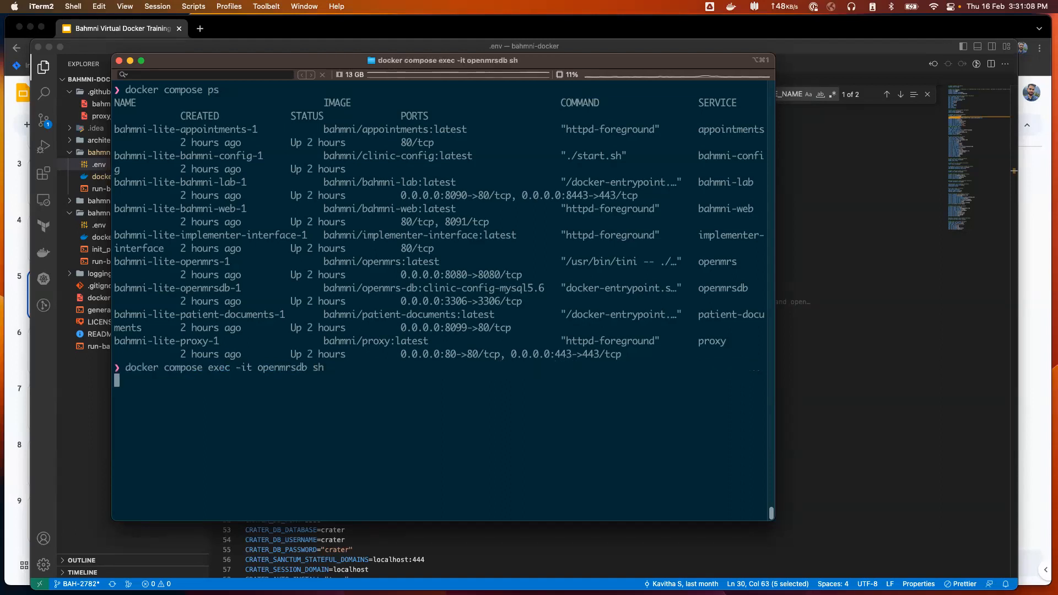
key("Return")
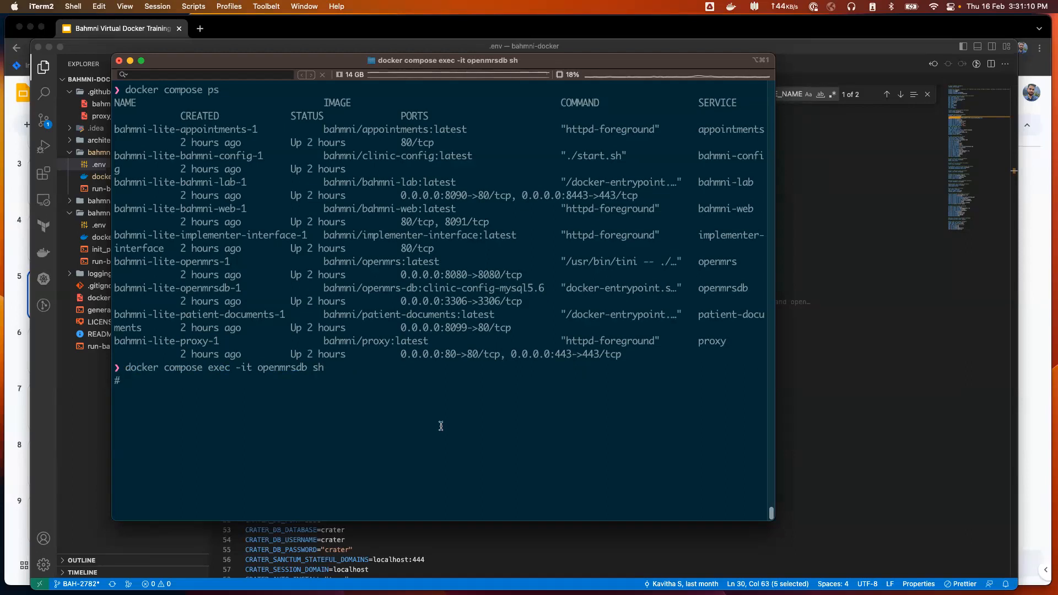
List the container's root directory with ls and begin a mysql command
type("ls")
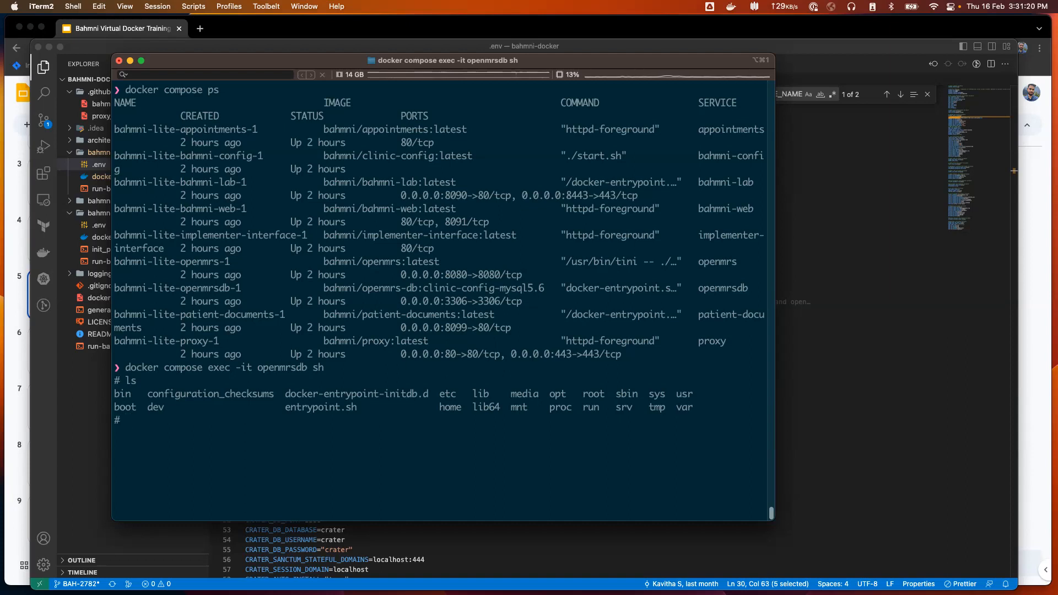
type("my")
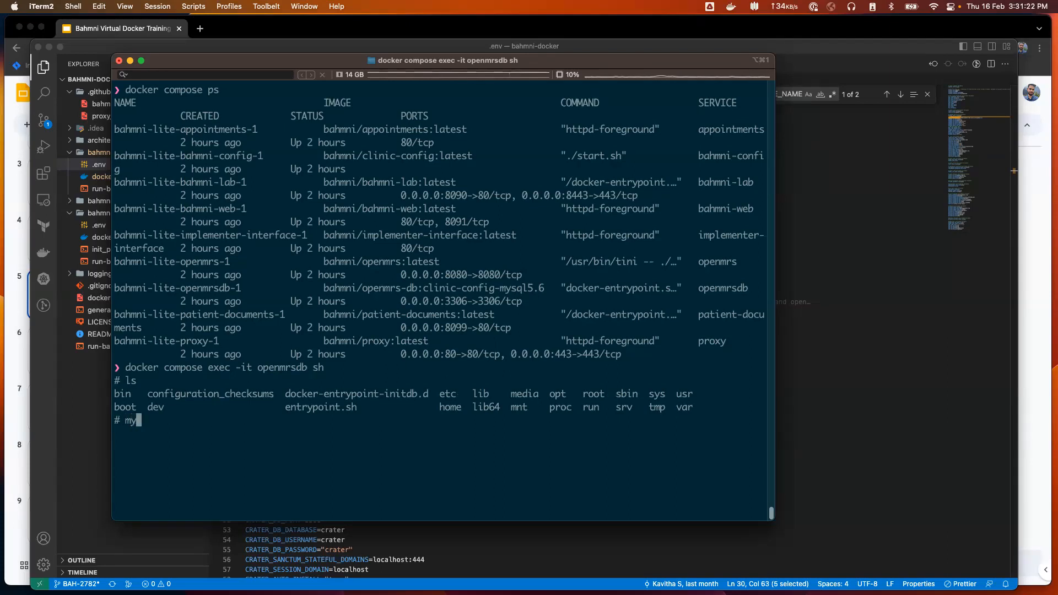
type("sql")
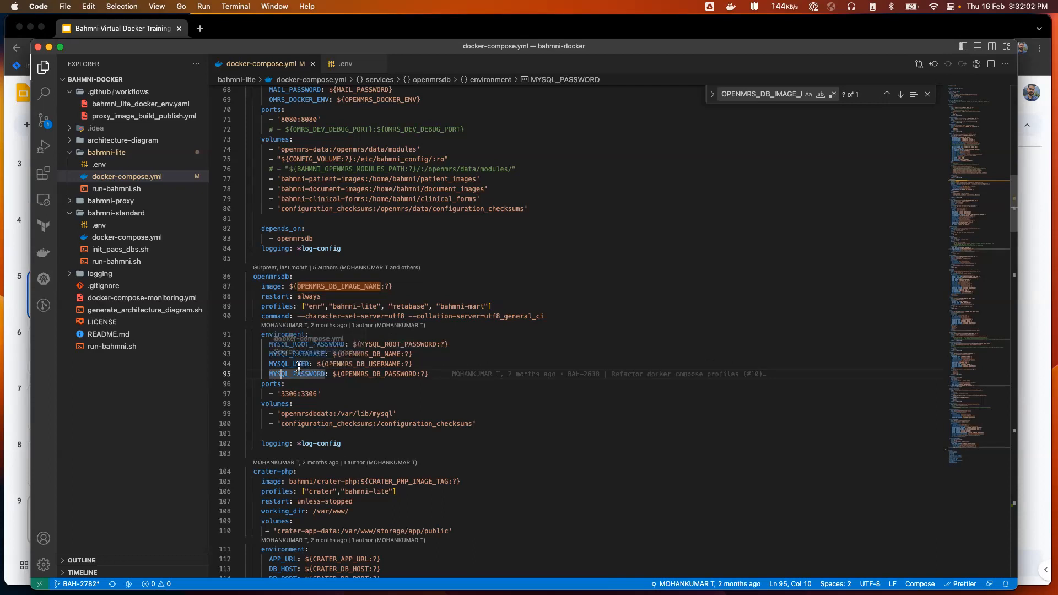
Select the openmrs database user and password lines, then view their values in .env
left_click_drag(269, 365, 429, 373)
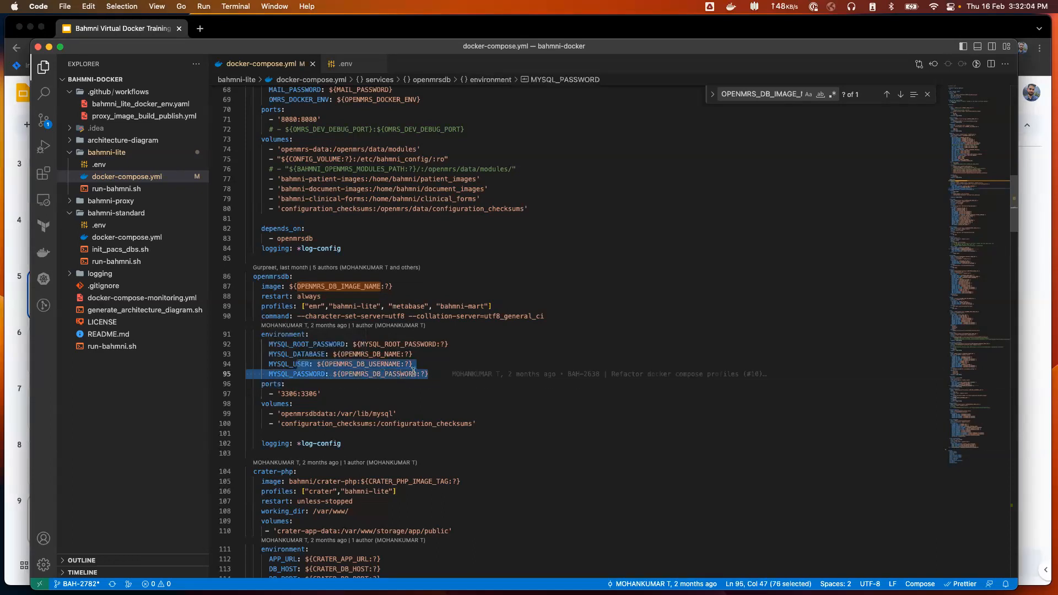
mouse_move(290, 365)
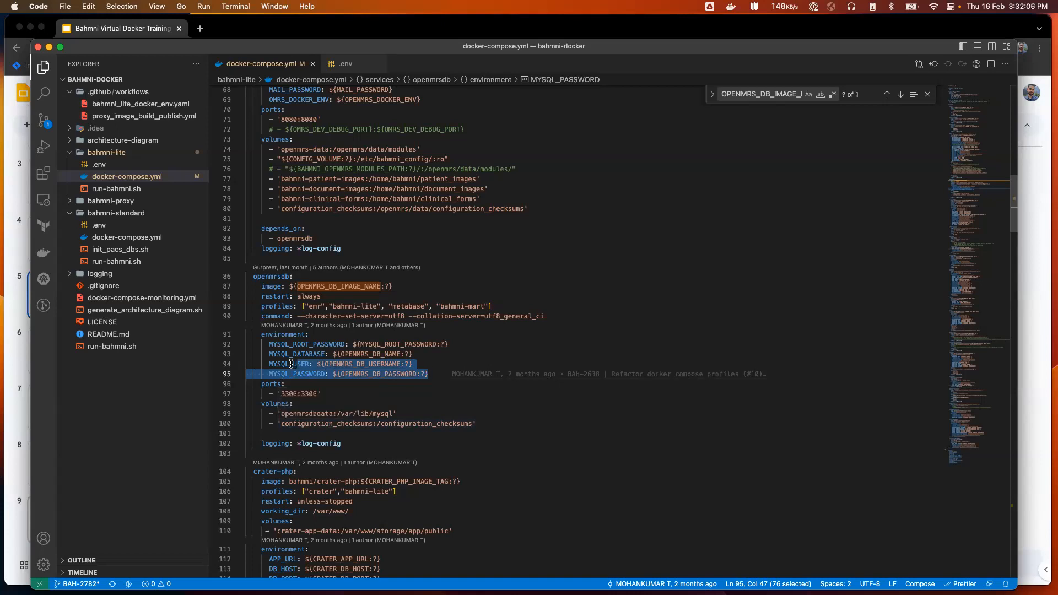
left_click(289, 364)
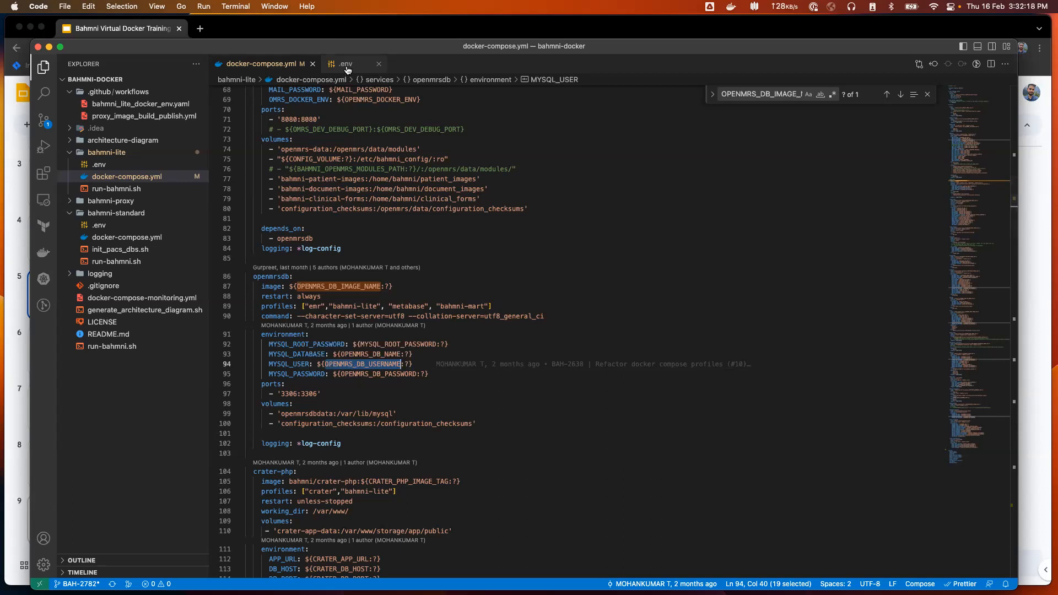
left_click(346, 64)
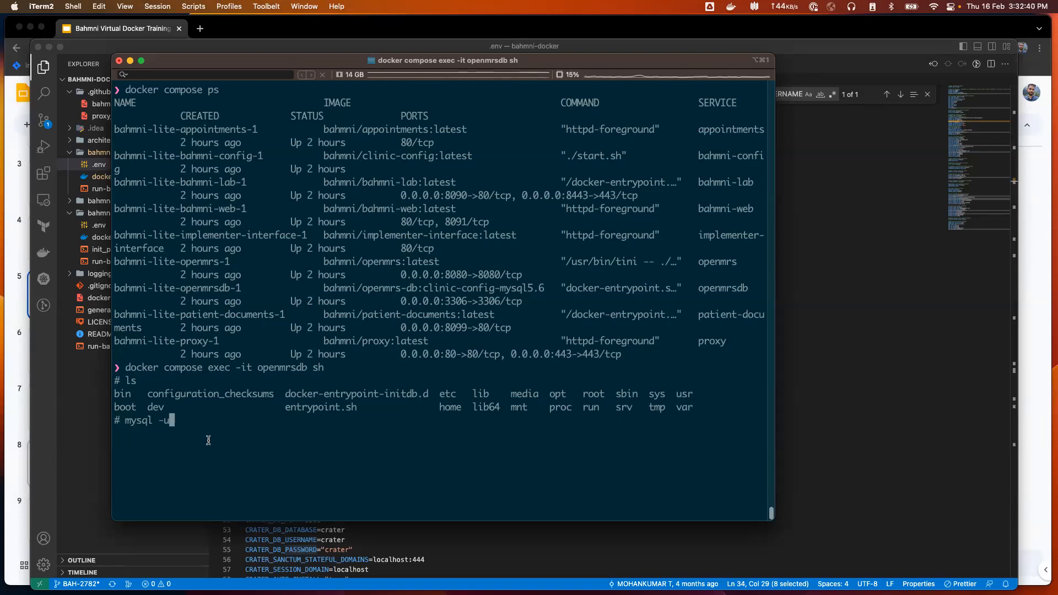
Cancel the half-typed command and run printenv to see the MYSQL variables
key("ctrl+c")
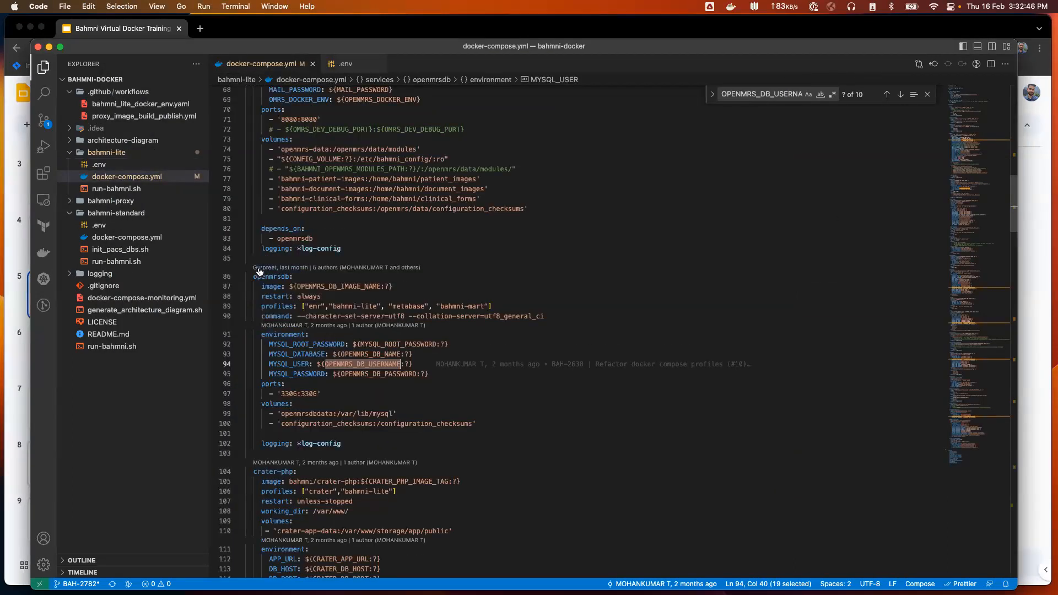
mouse_move(267, 277)
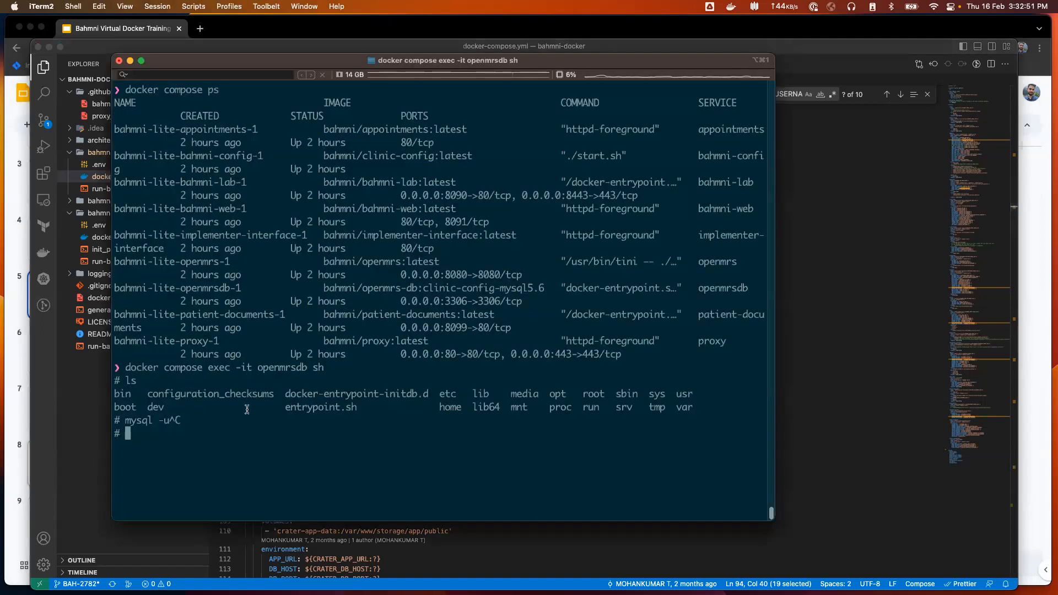
type("printenv")
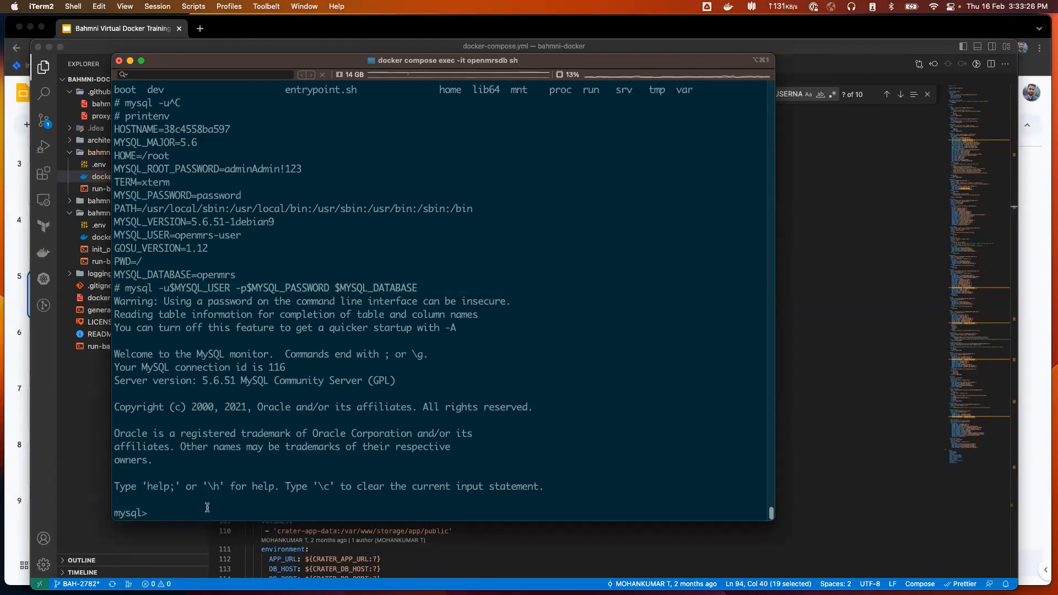
type("sh")
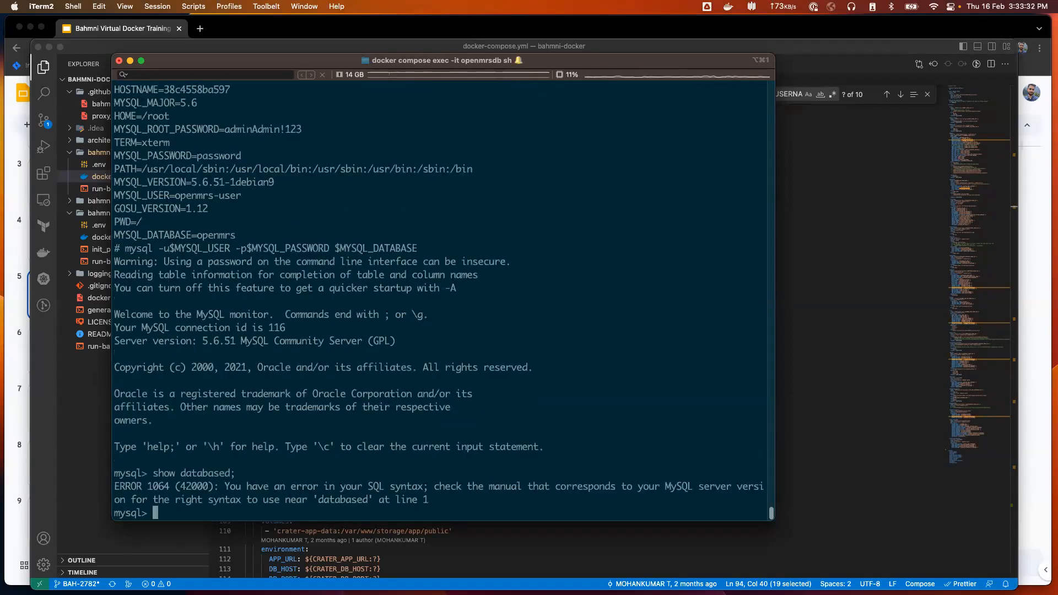
List the databases with show databases and exit the MySQL session
type("show databases;")
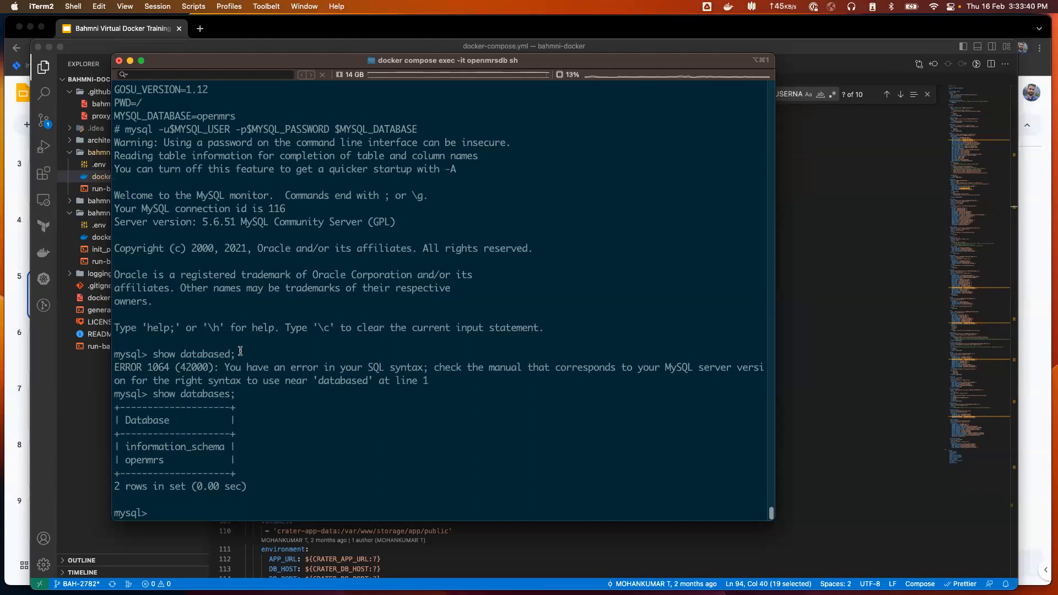
type("exit")
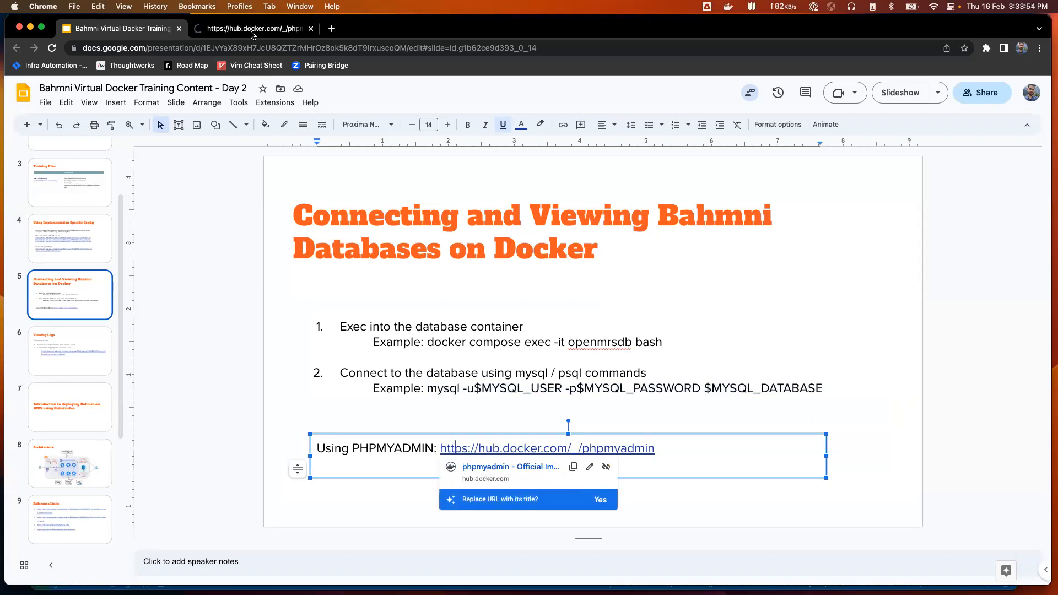
Switch to the newly opened phpmyadmin Docker Hub tab
left_click(254, 28)
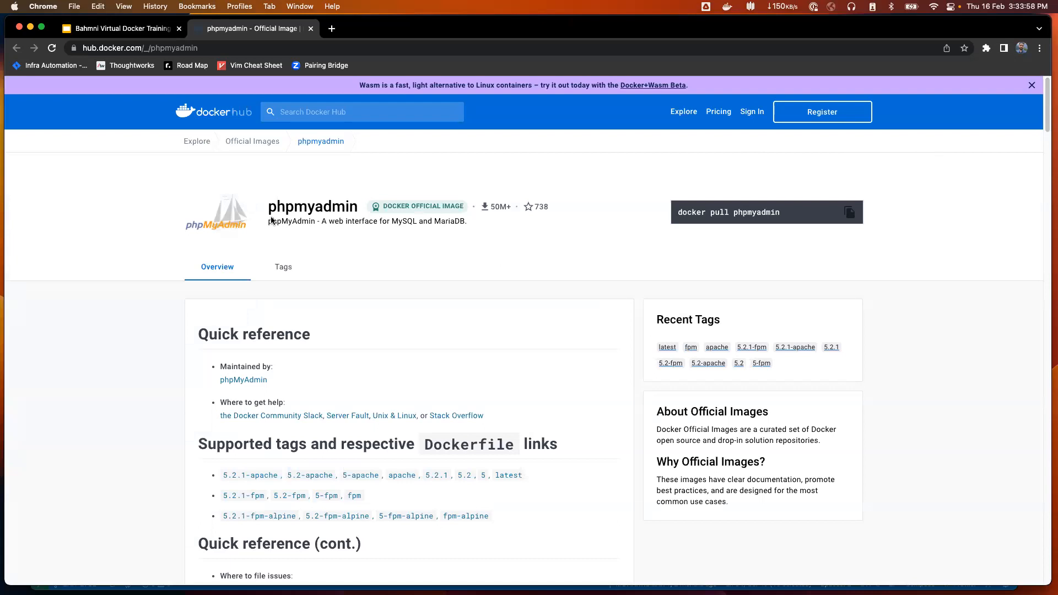
Copy the phpmyadmin service block from the docker-compose example on the Docker Hub page
double_click(312, 206)
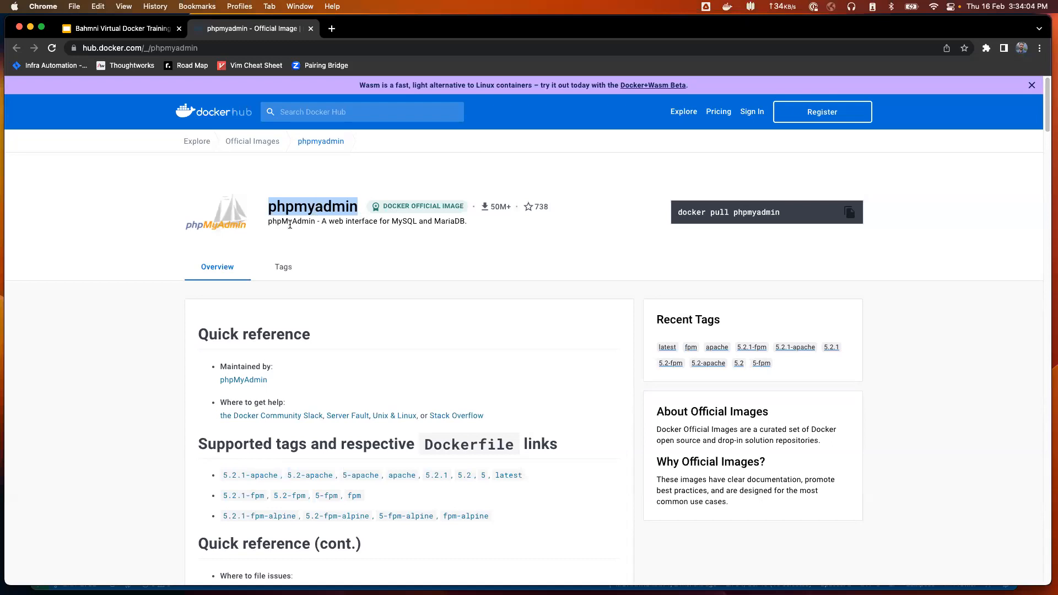
mouse_move(283, 266)
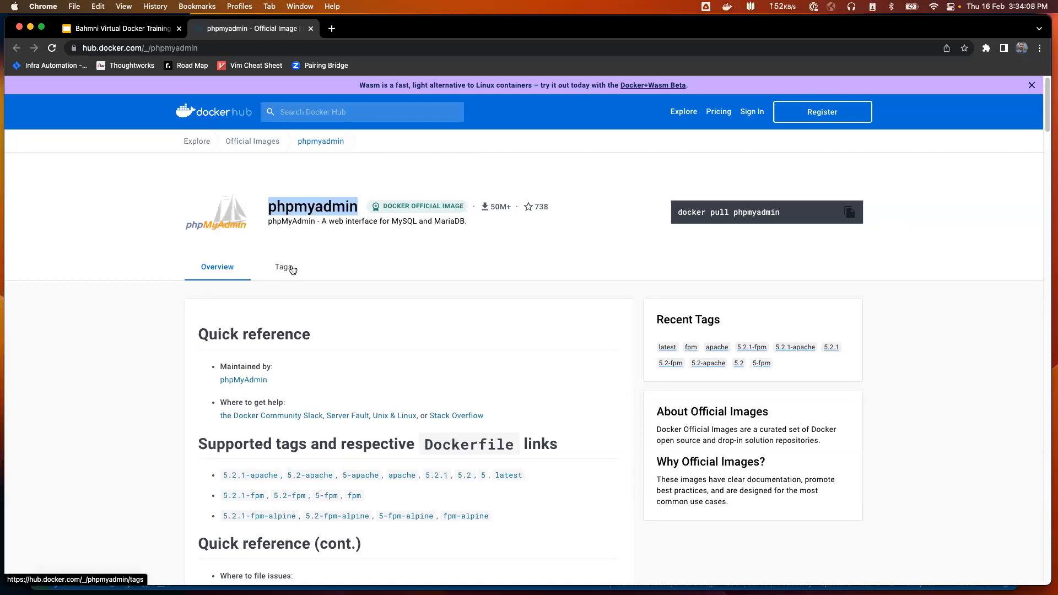
scroll("down", 3)
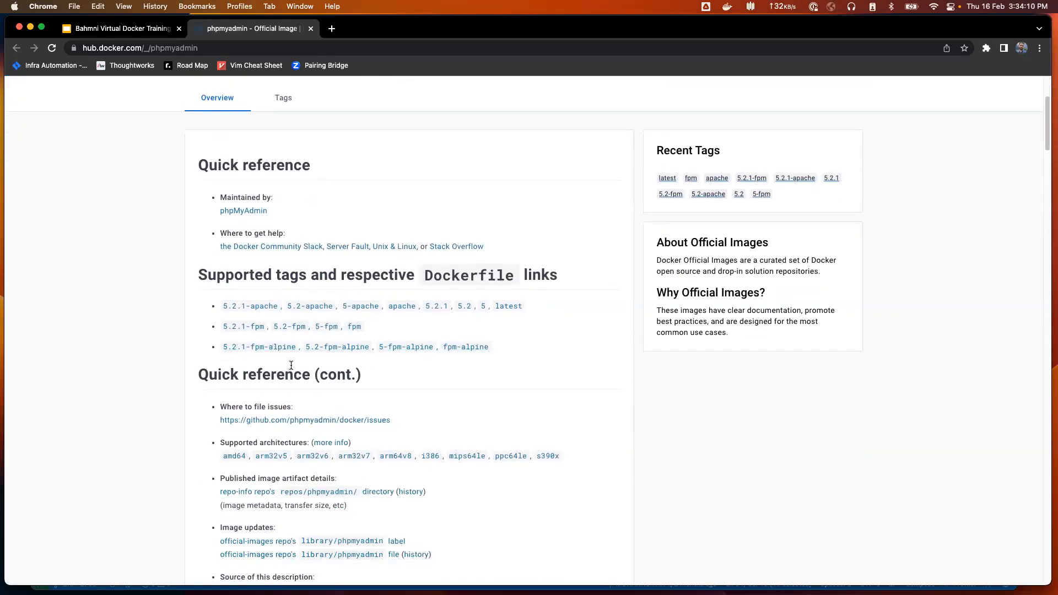
scroll("down", 3)
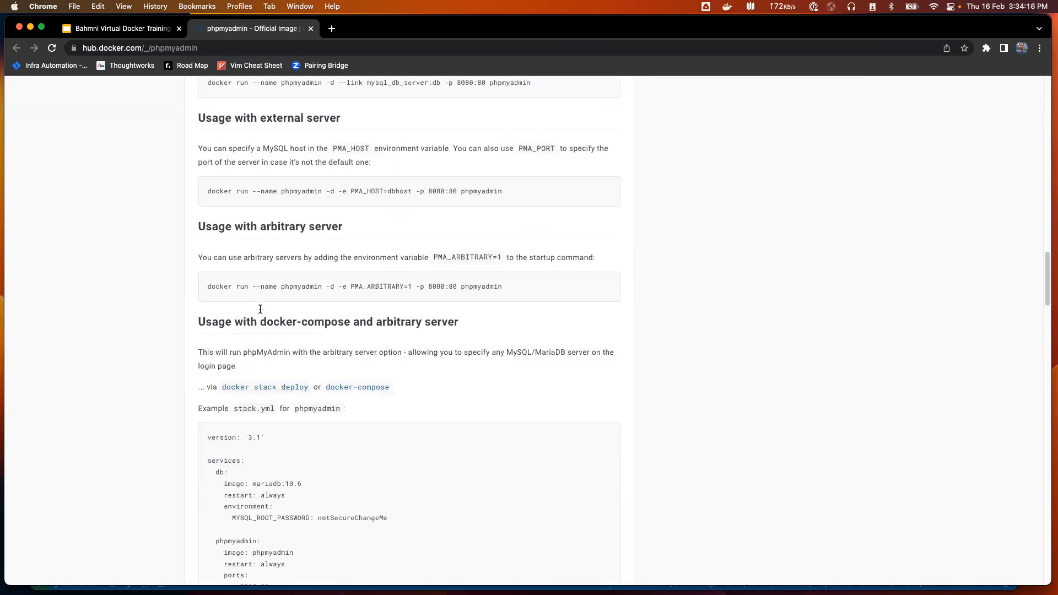
scroll("down", 3)
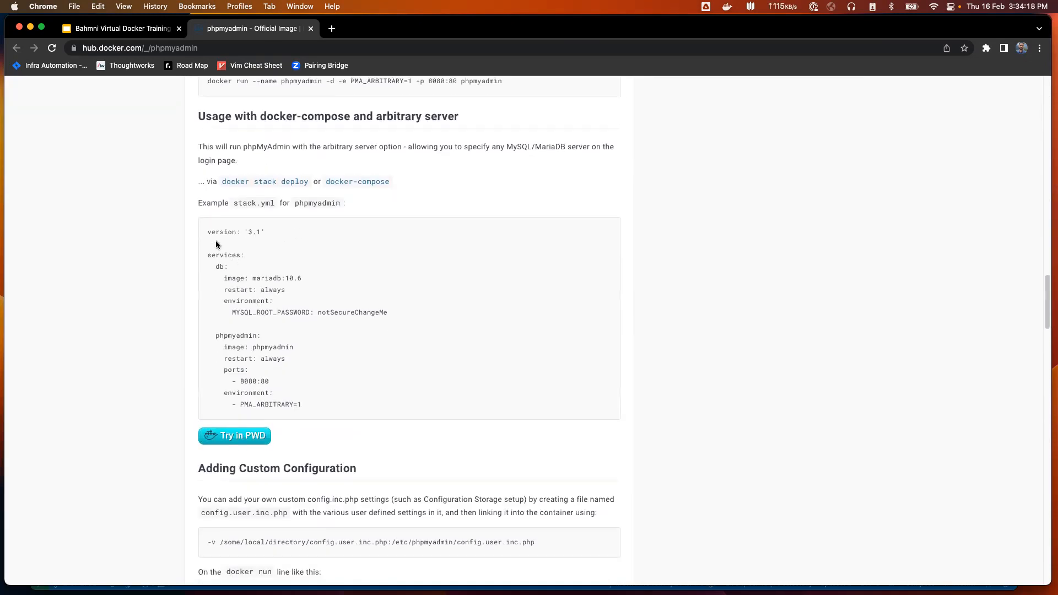
left_click_drag(216, 245, 324, 404)
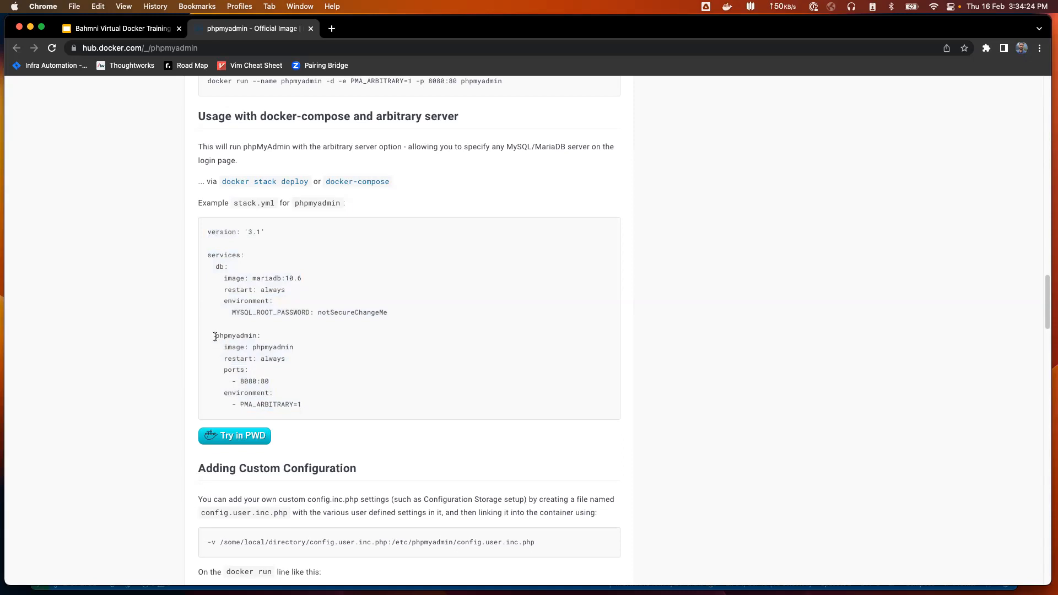
right_click(254, 370)
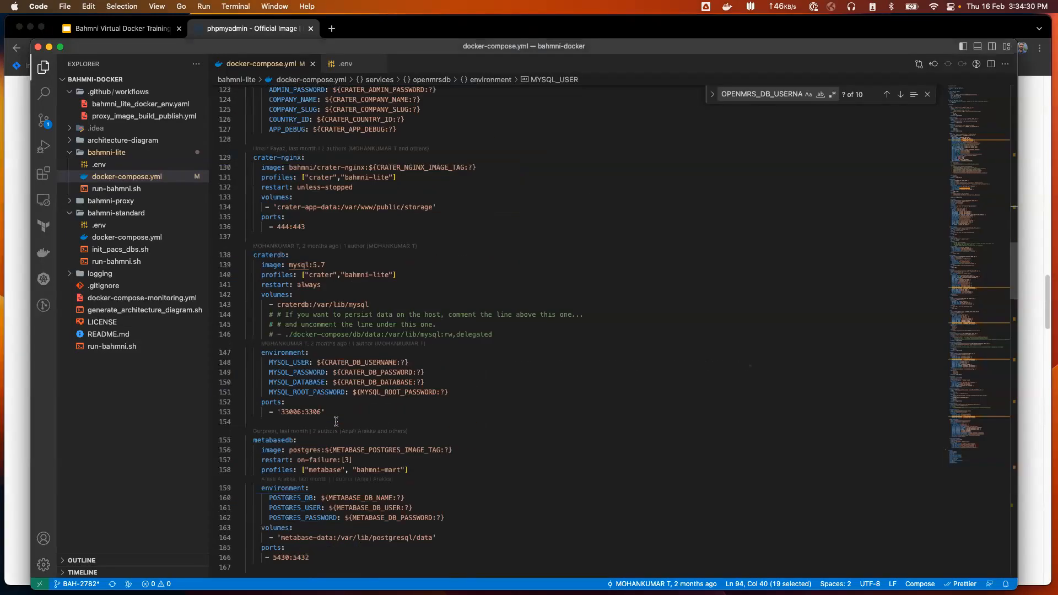
Paste the phpmyadmin service after crater-atomfeed-db and fix its indentation
scroll("down", 3)
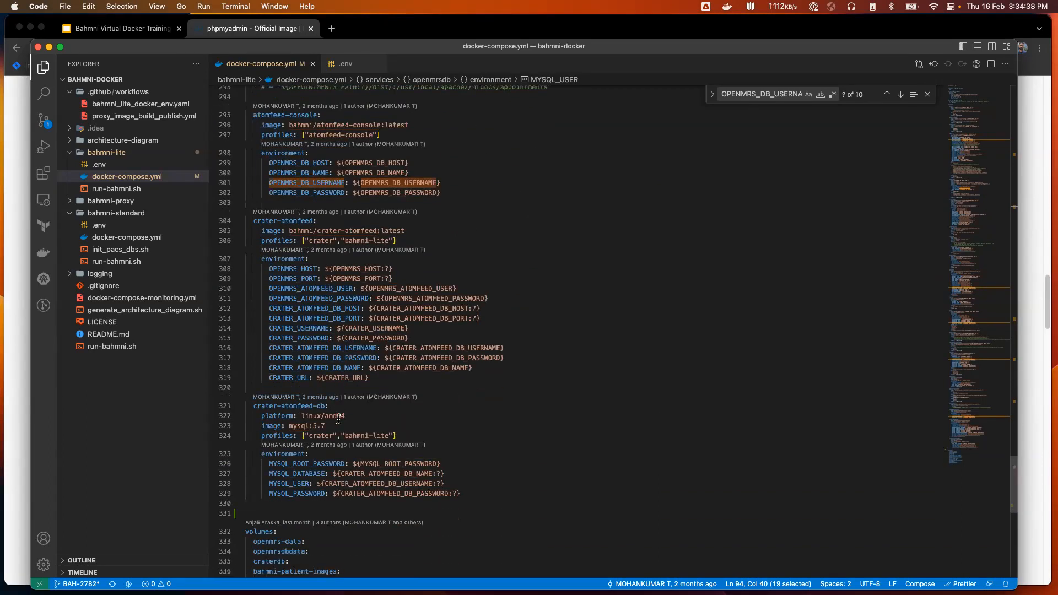
left_click(462, 438)
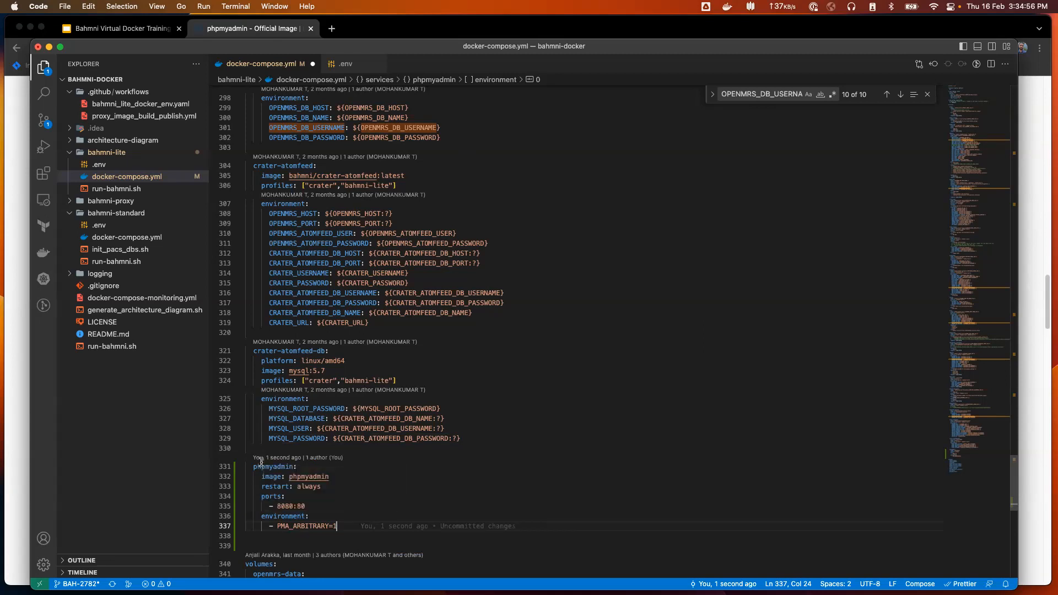
left_click(294, 476)
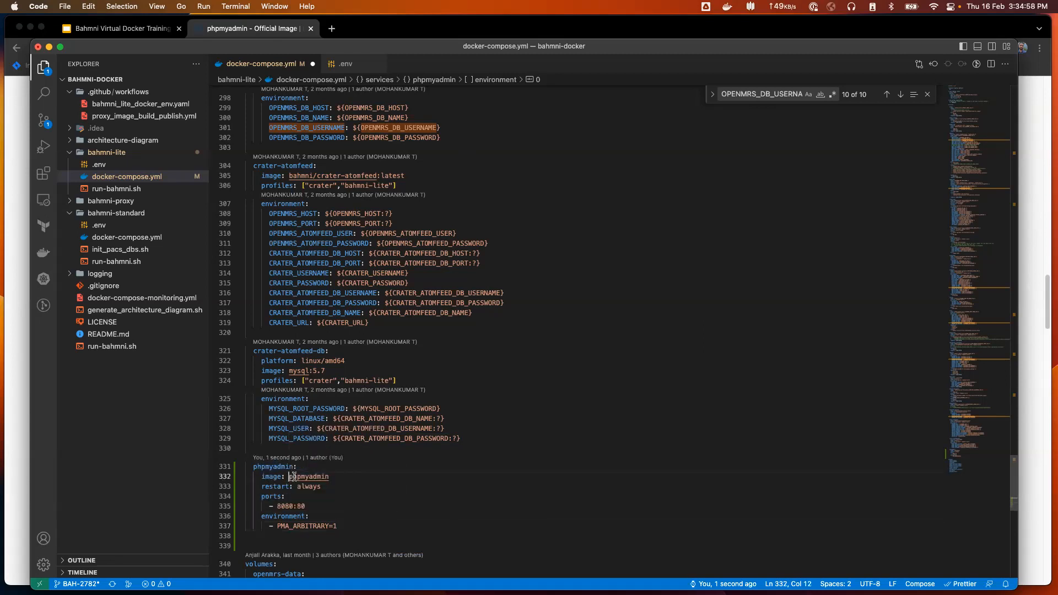
left_click(273, 486)
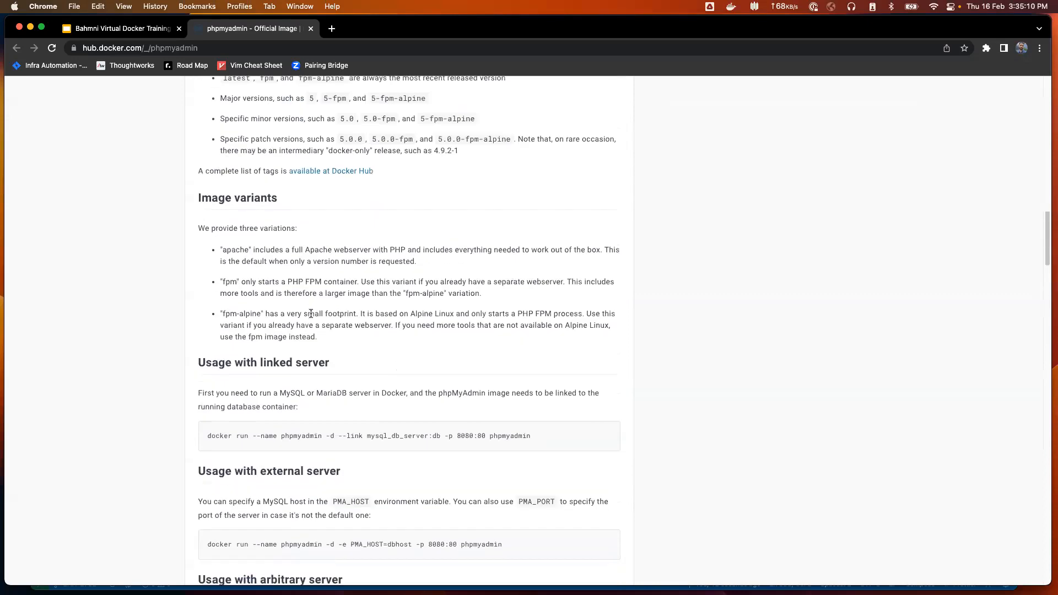
Copy the 'docker pull phpmyadmin' command from the top of the page
scroll("up", 3)
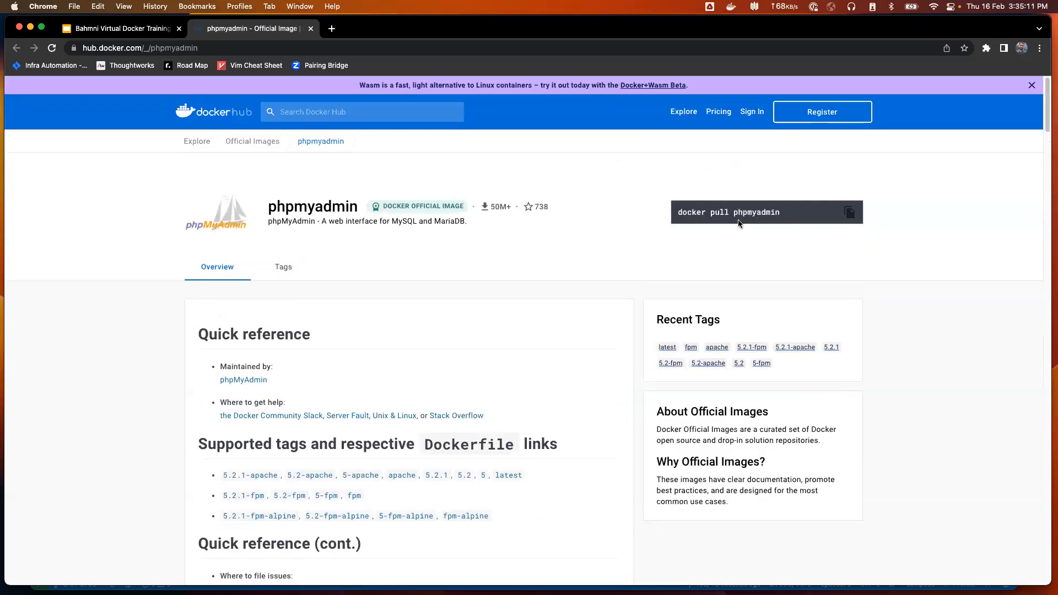
left_click(849, 212)
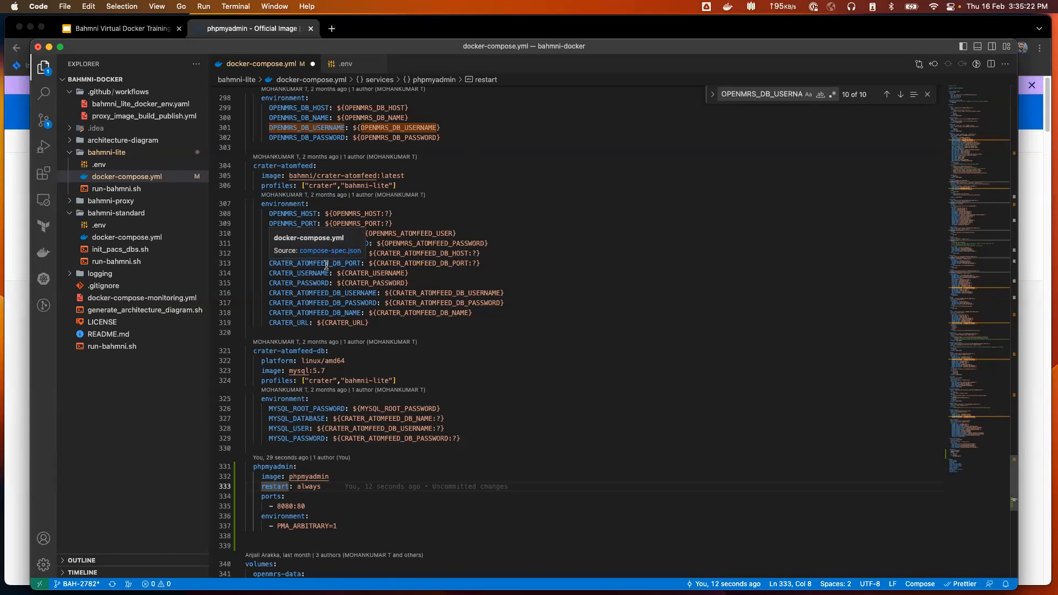
mouse_move(274, 205)
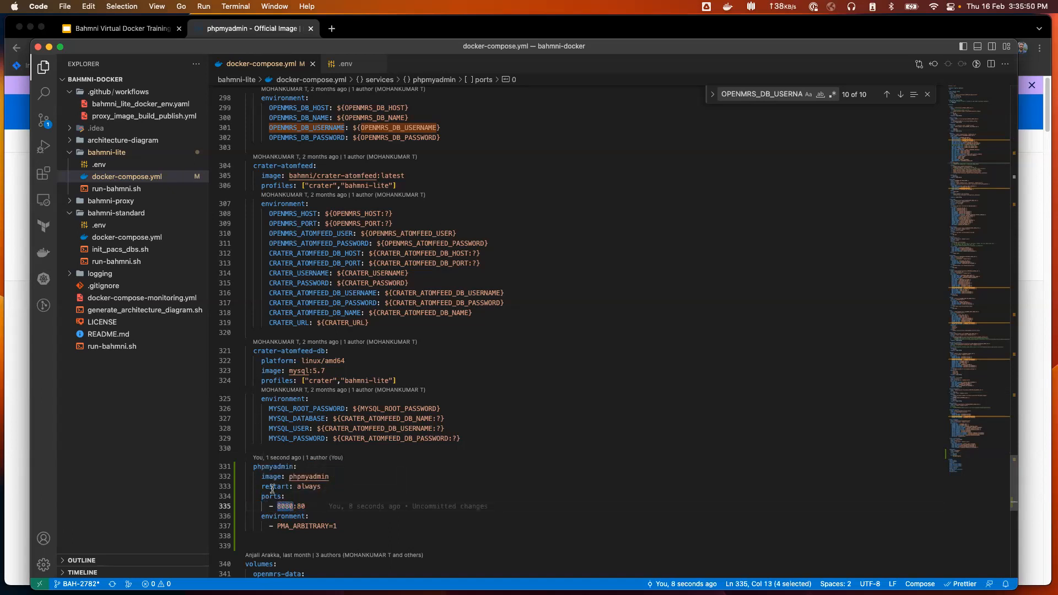
mouse_move(340, 147)
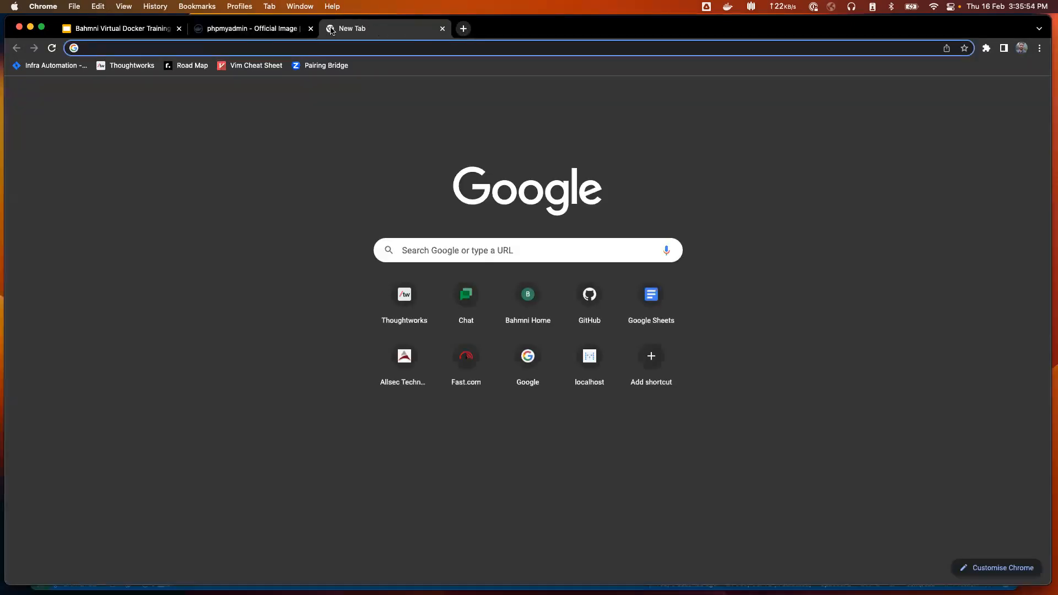
Visit localhost:8080 in Chrome to see what is already using that port
type("localhost")
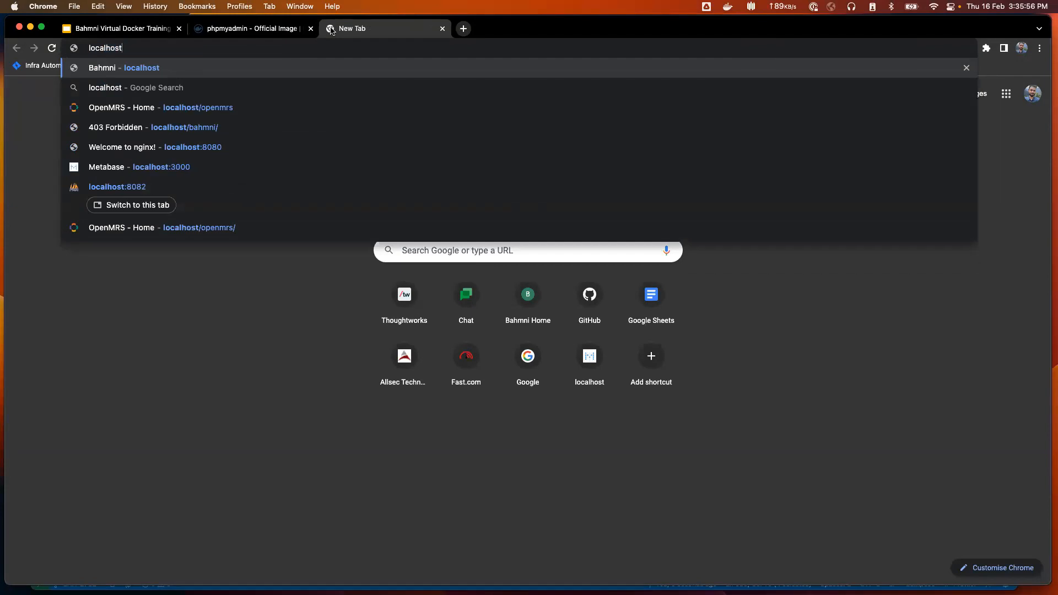
left_click(154, 146)
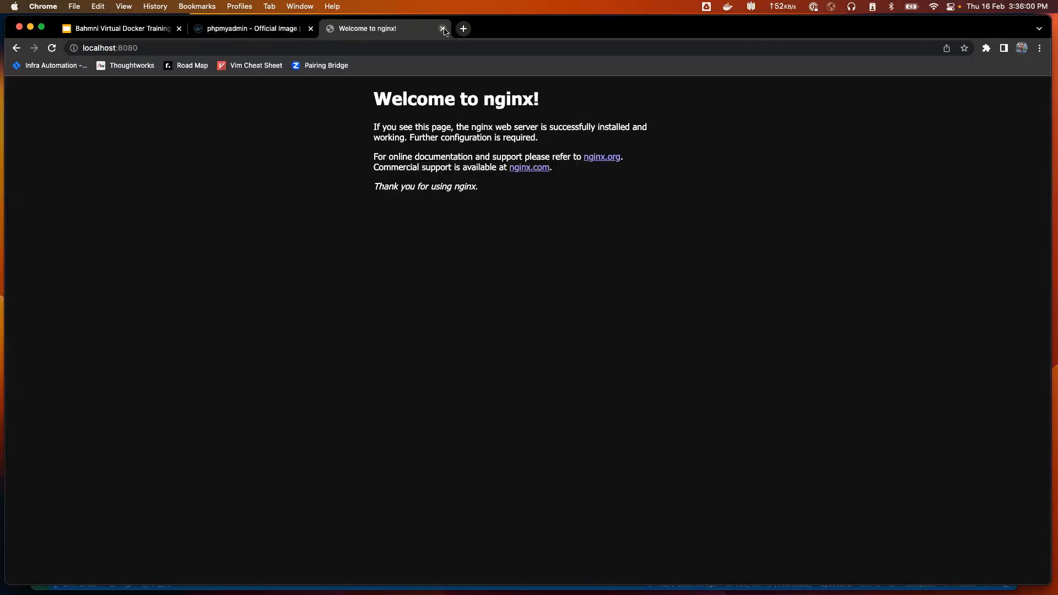
left_click(443, 32)
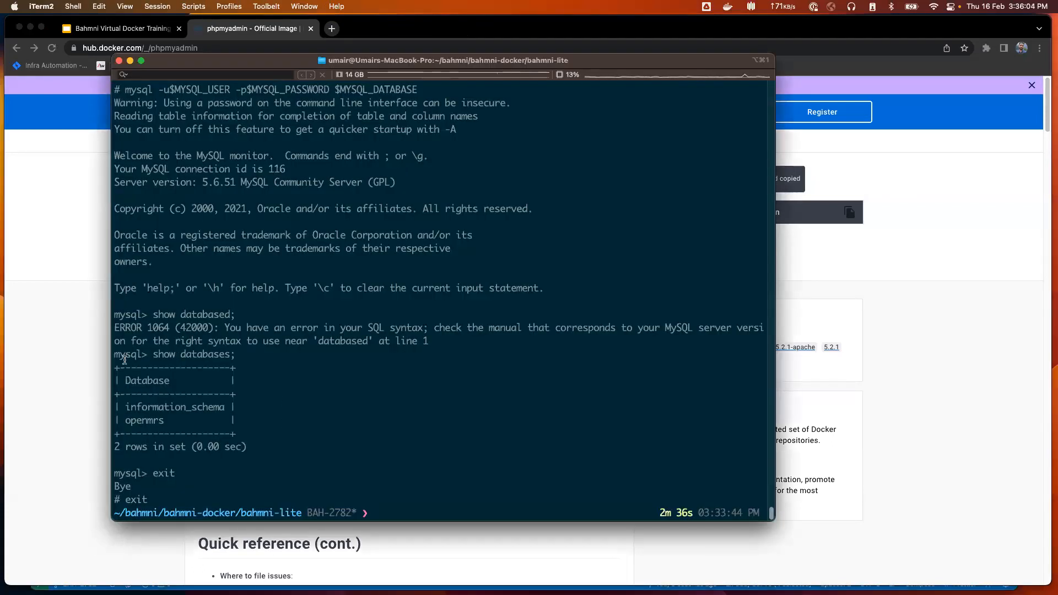
Load localhost:8080 again in a new Incognito window, revealing the nginx welcome page
left_click(1040, 48)
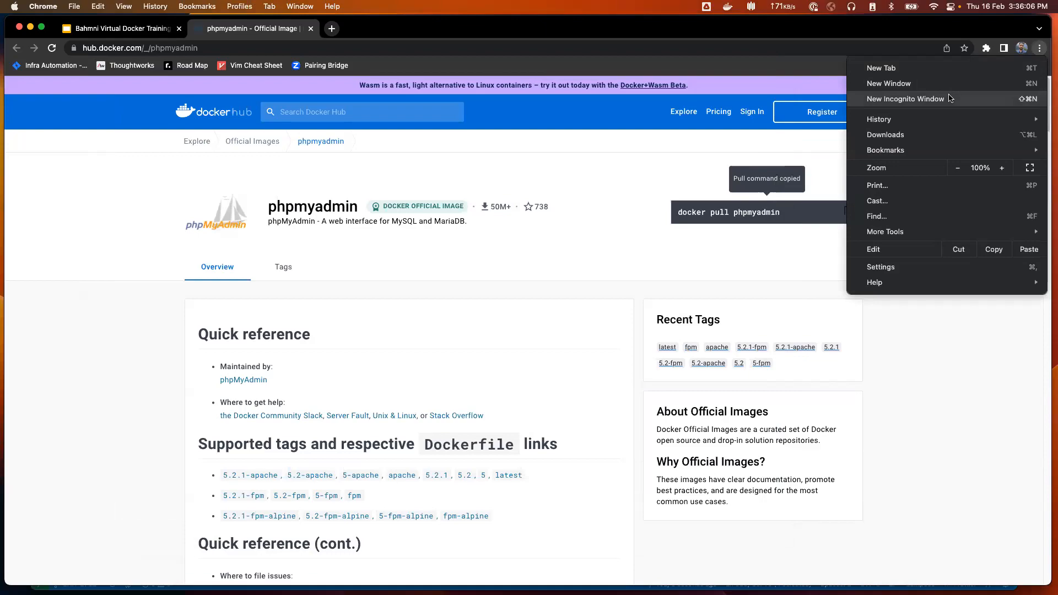
left_click(905, 98)
type("localhost:8080")
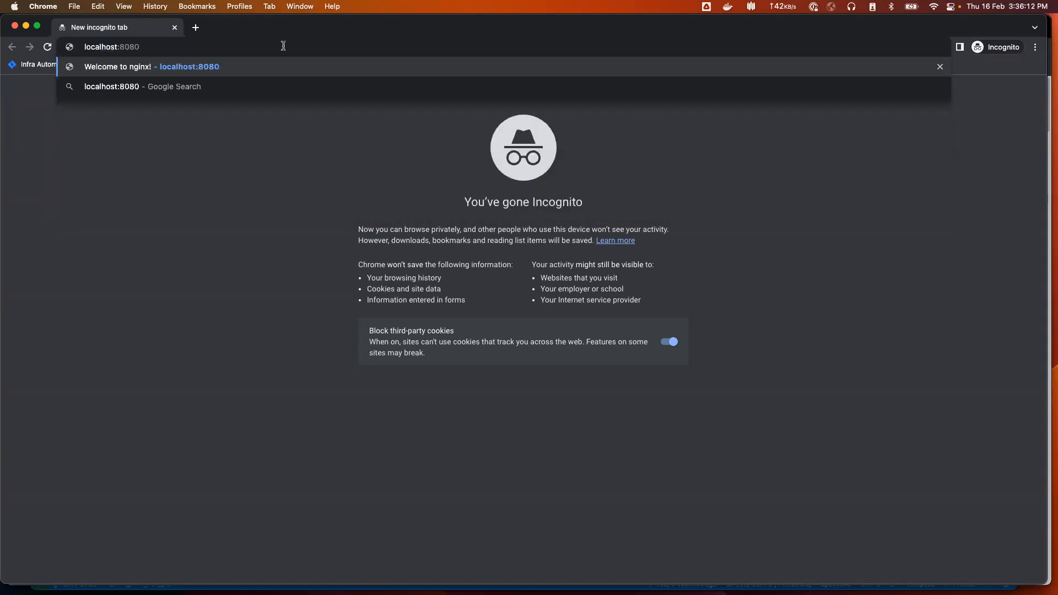
key("Enter")
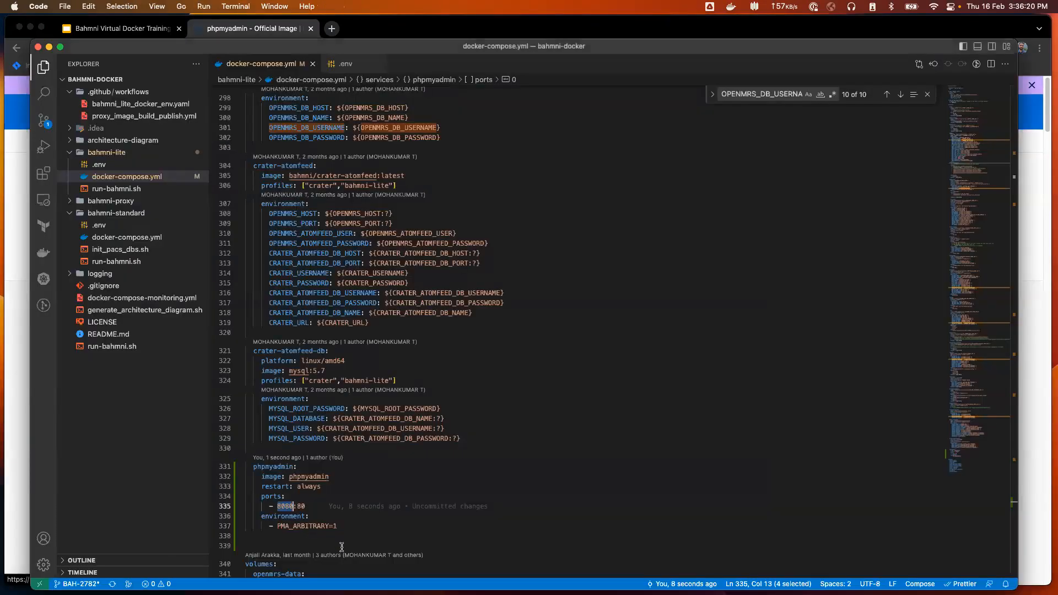
left_click(297, 506)
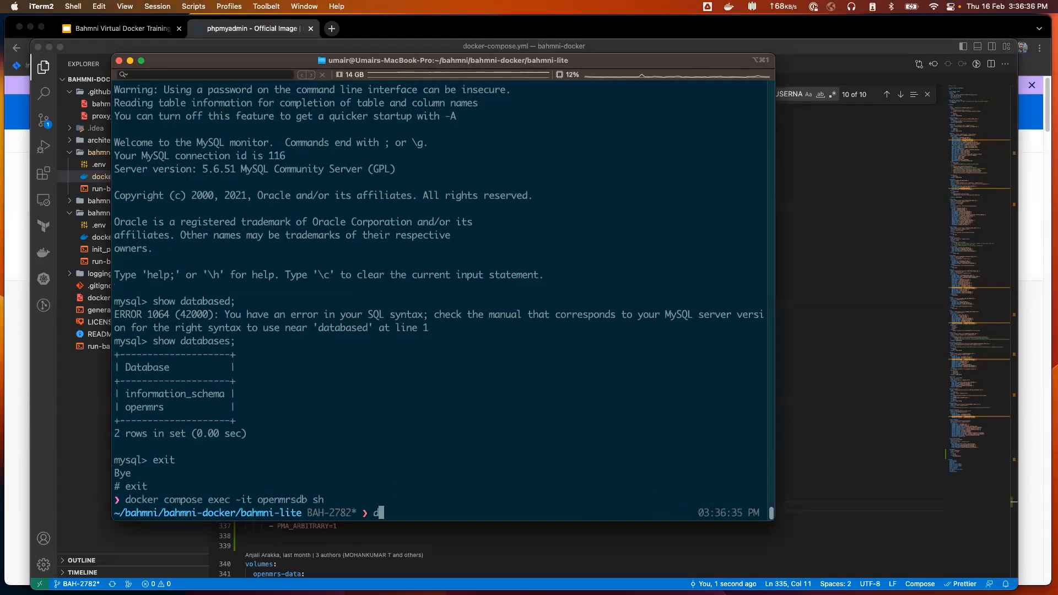
Run docker compose up -d in the bahmni-lite folder to start the phpmyadmin container
type("docker compose")
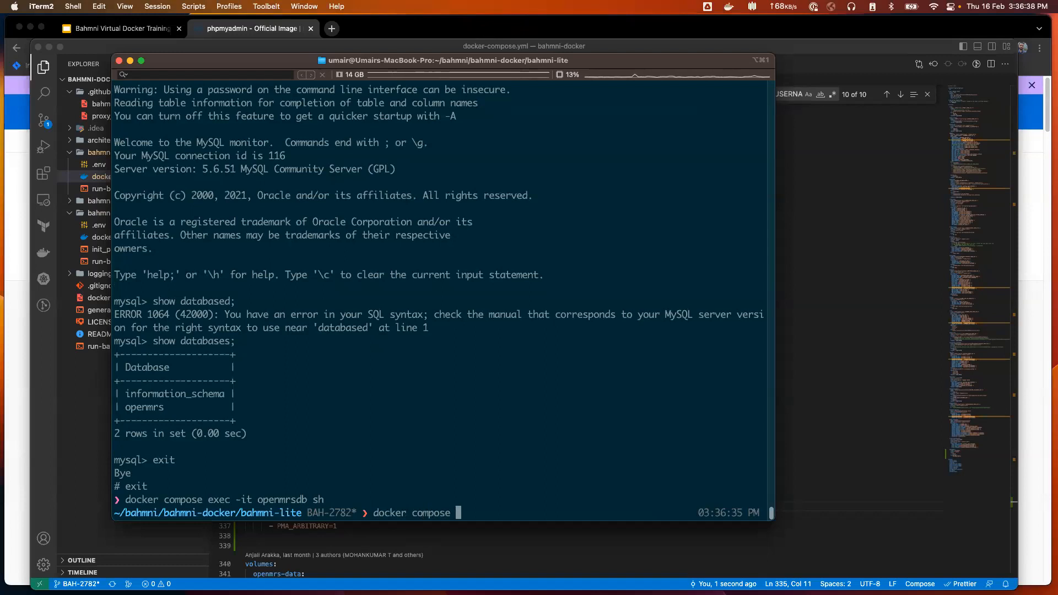
type("up -d")
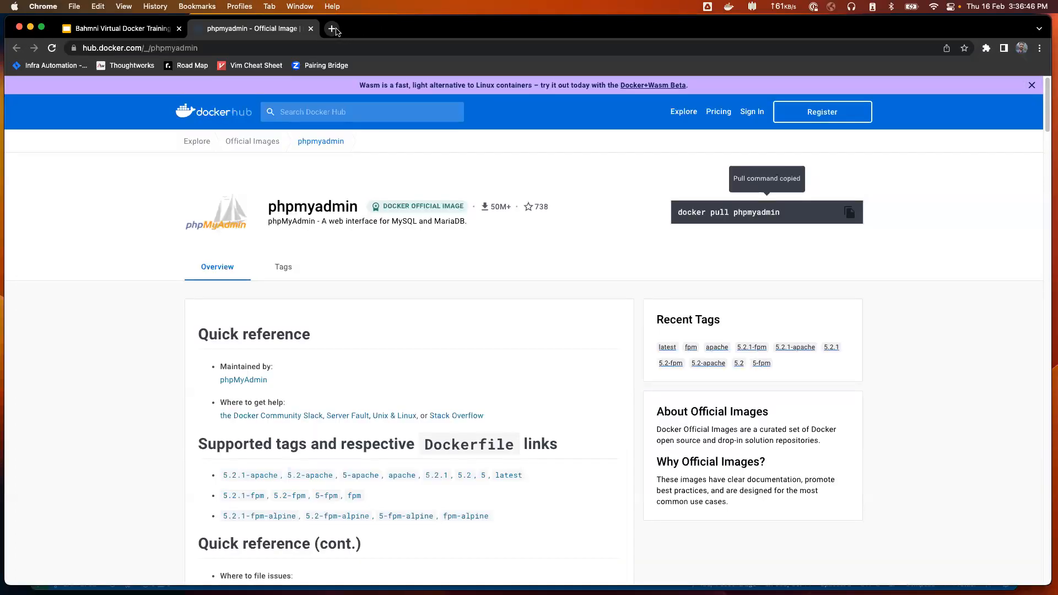
Load the phpMyAdmin login page at localhost:82 and enter openmrsdb as the server
left_click(332, 29)
type("localhost:82")
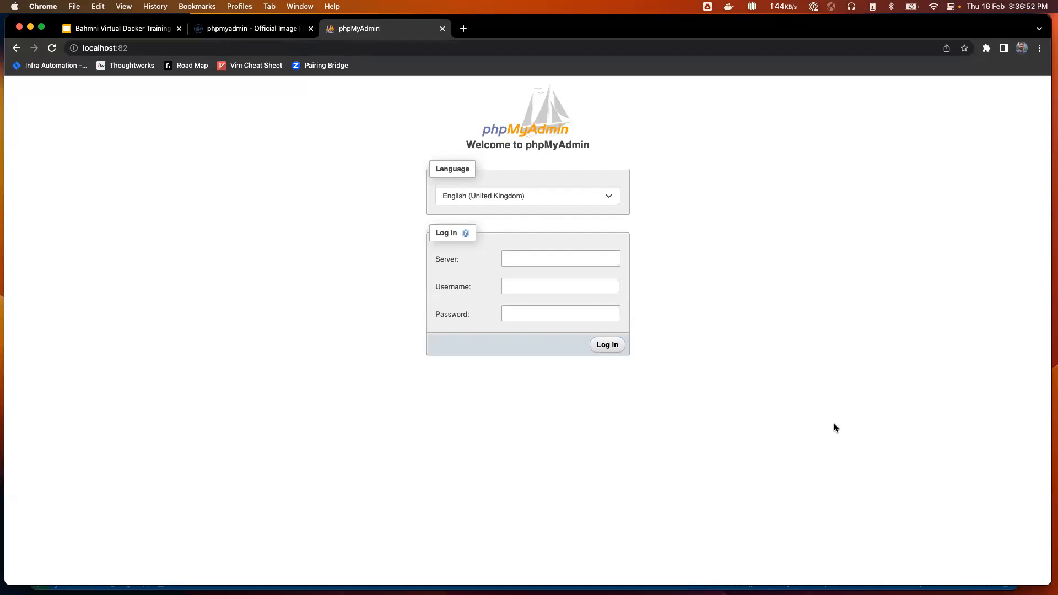
mouse_move(448, 279)
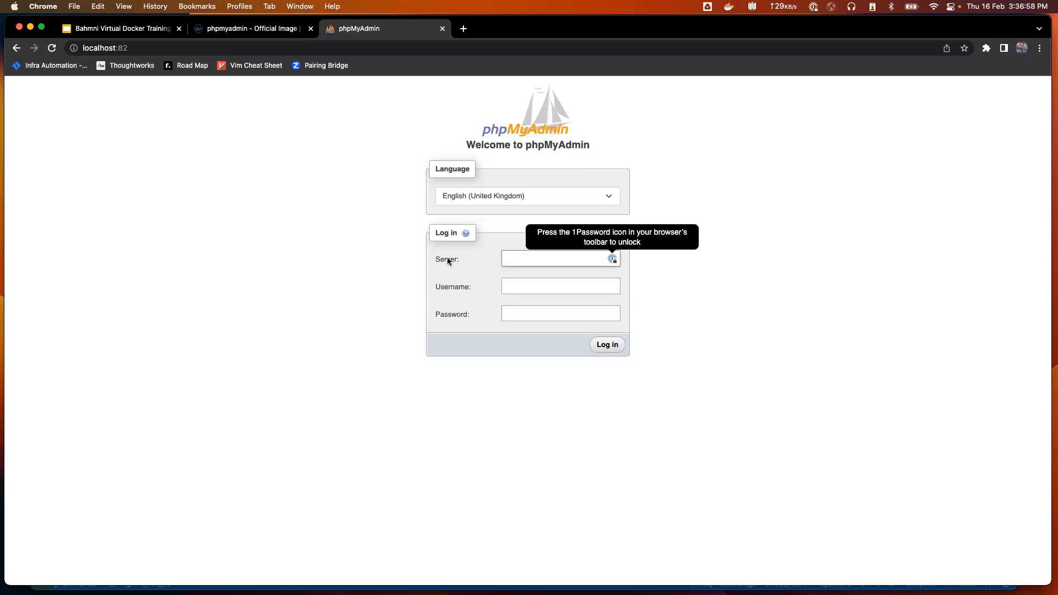
mouse_move(437, 271)
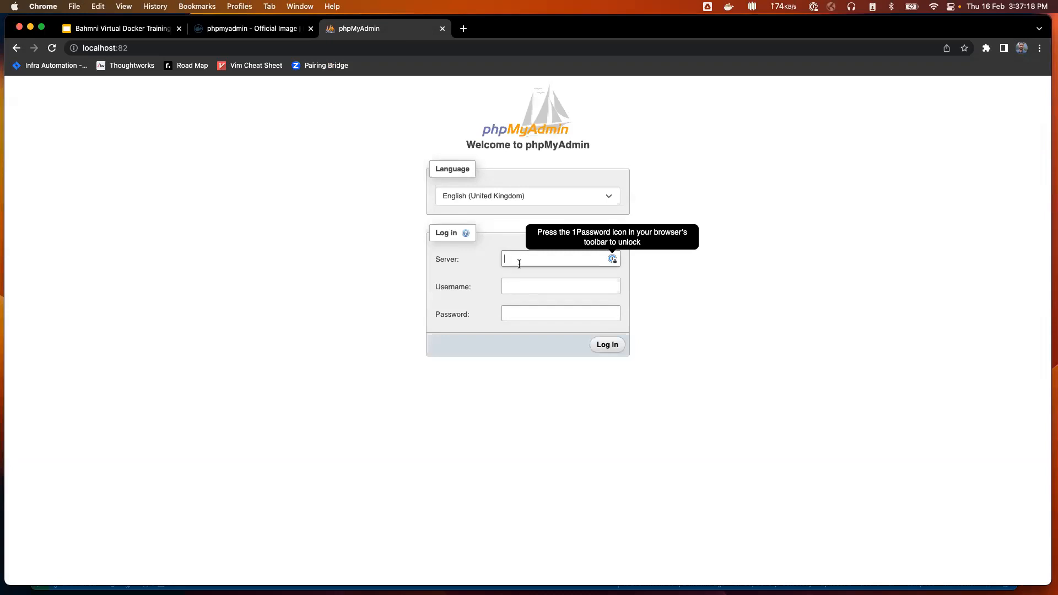
type("openmrsdb")
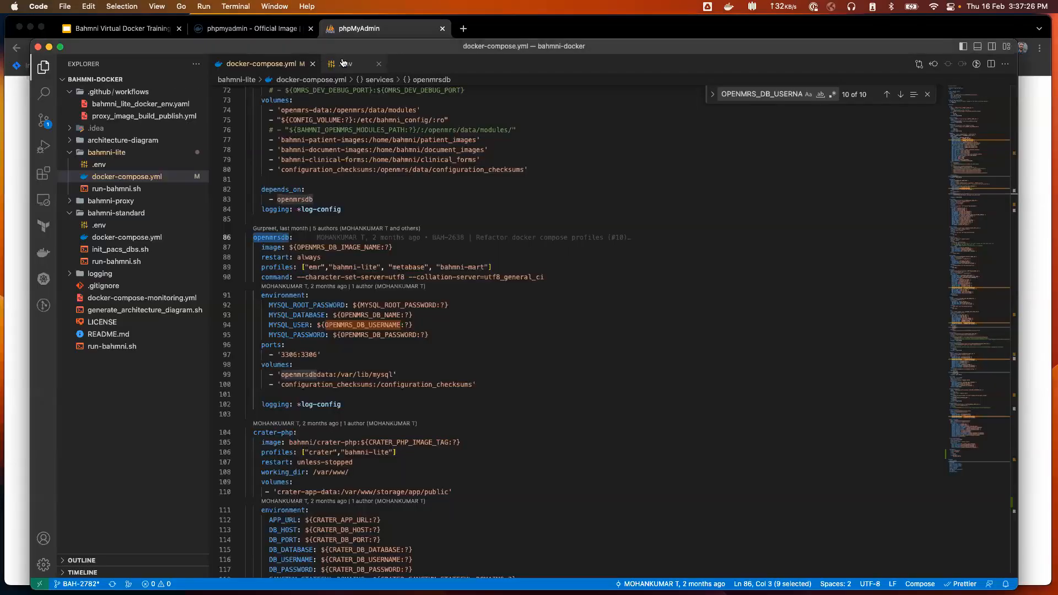
Look up the OPENMRS_DB_USERNAME value, openmrs-user, in .env and return to the login form
left_click(345, 64)
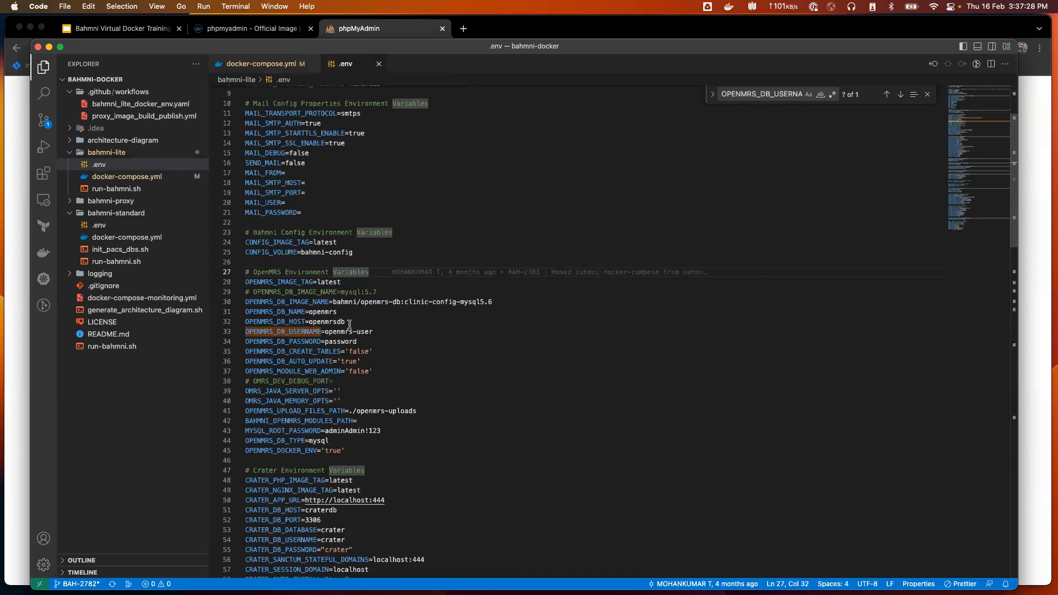
left_click_drag(324, 332, 377, 332)
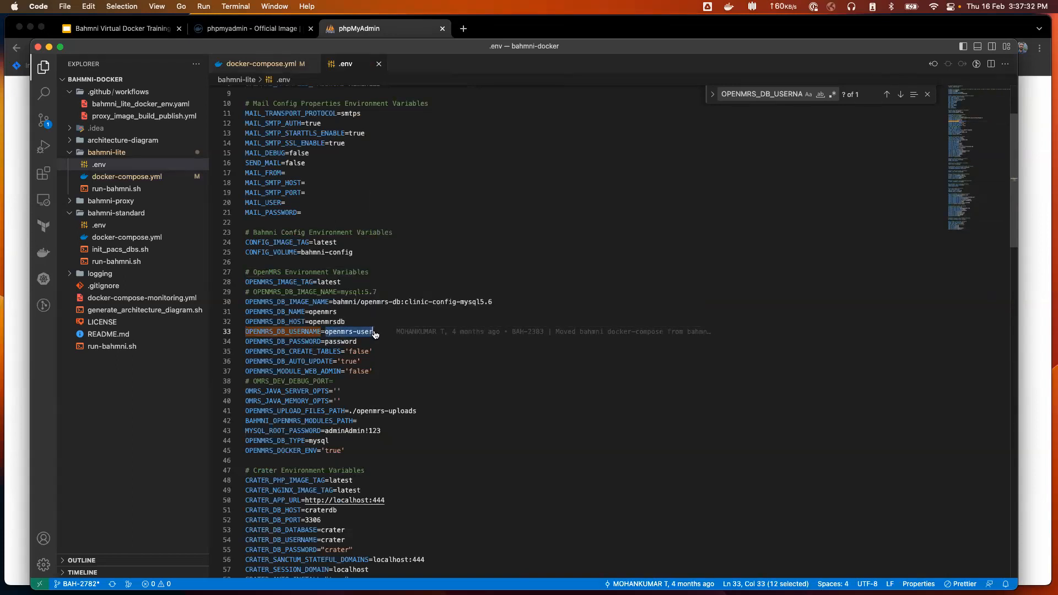
left_click(384, 29)
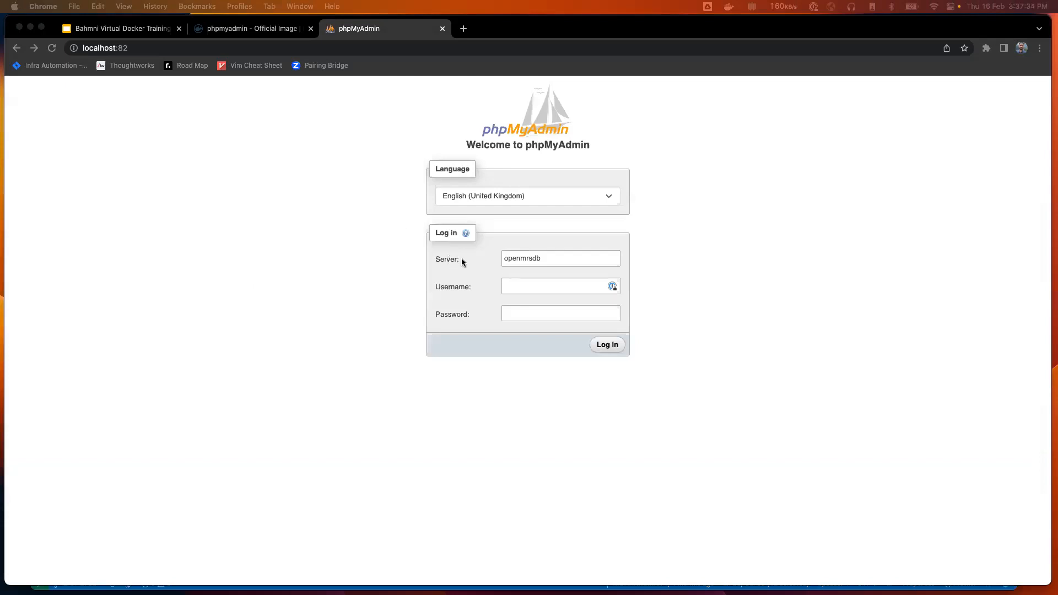
Log in to openmrsdb as openmrs-user, reaching the phpMyAdmin server overview
type("openmrs-user")
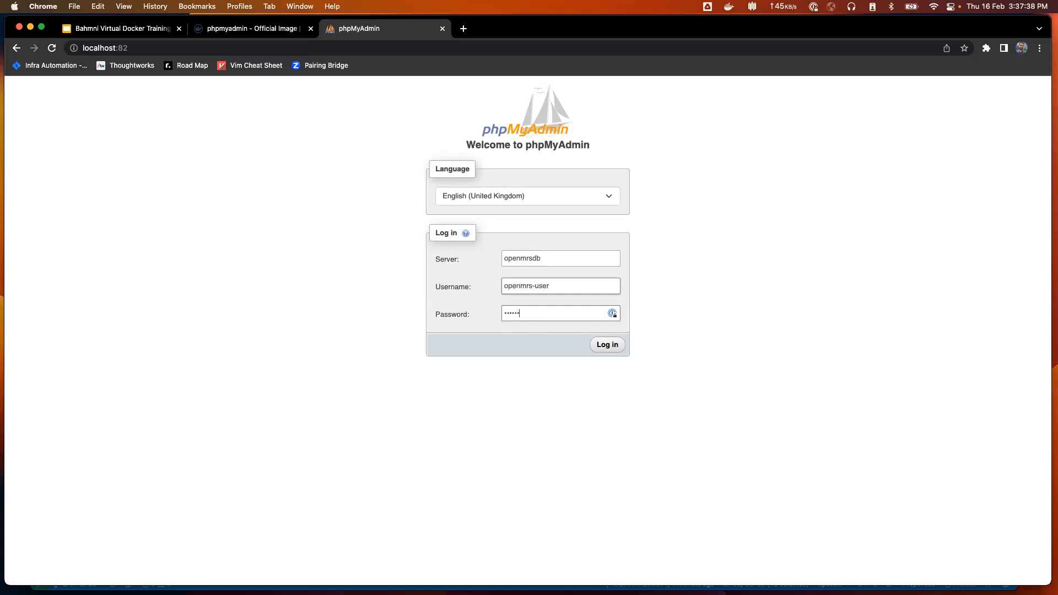
left_click(605, 345)
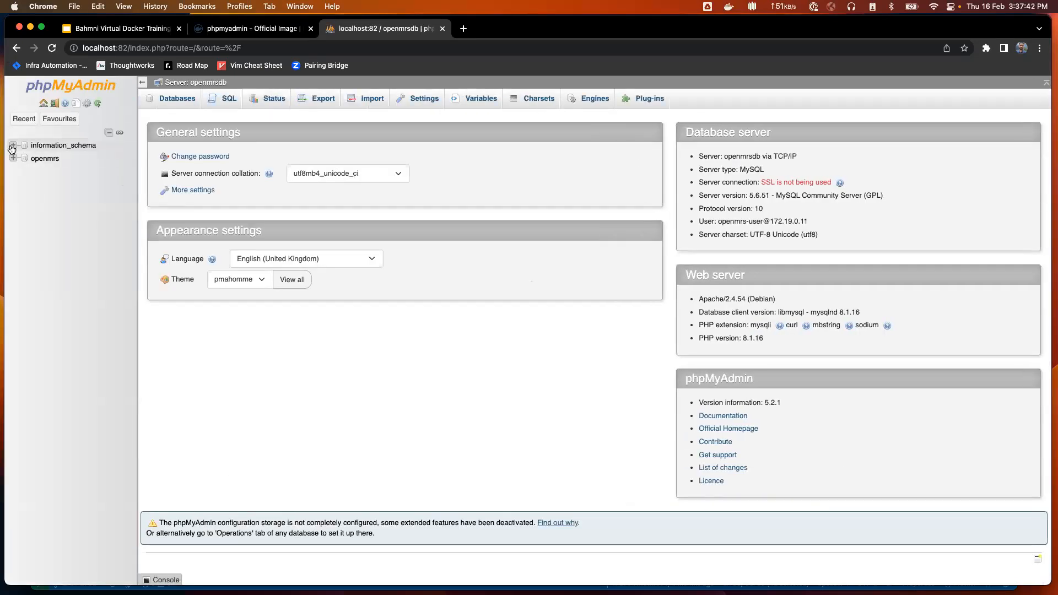
Browse the openmrs database's table list in the Structure view
left_click(44, 159)
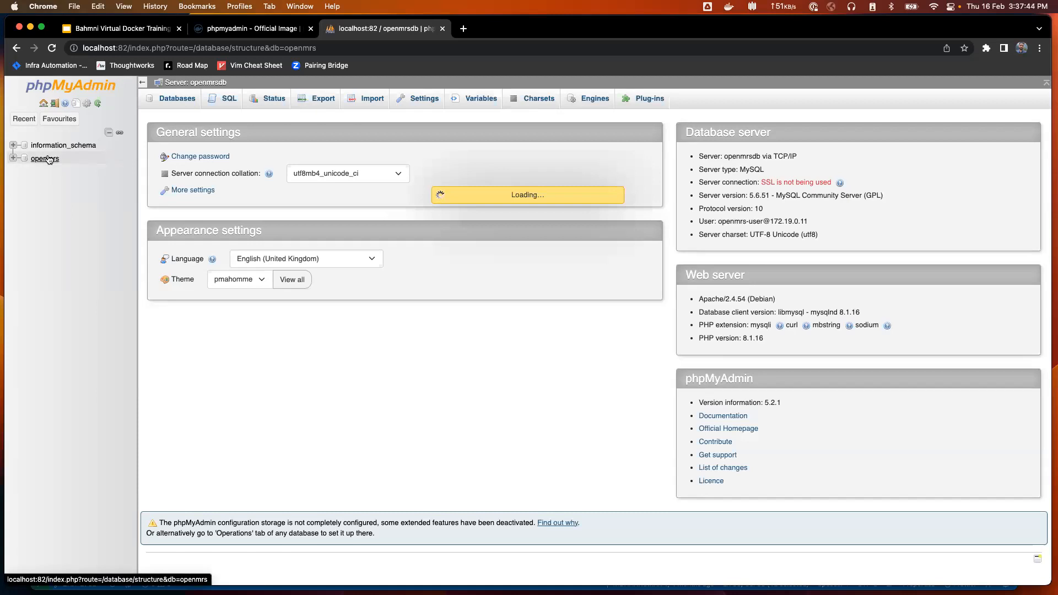
mouse_move(45, 159)
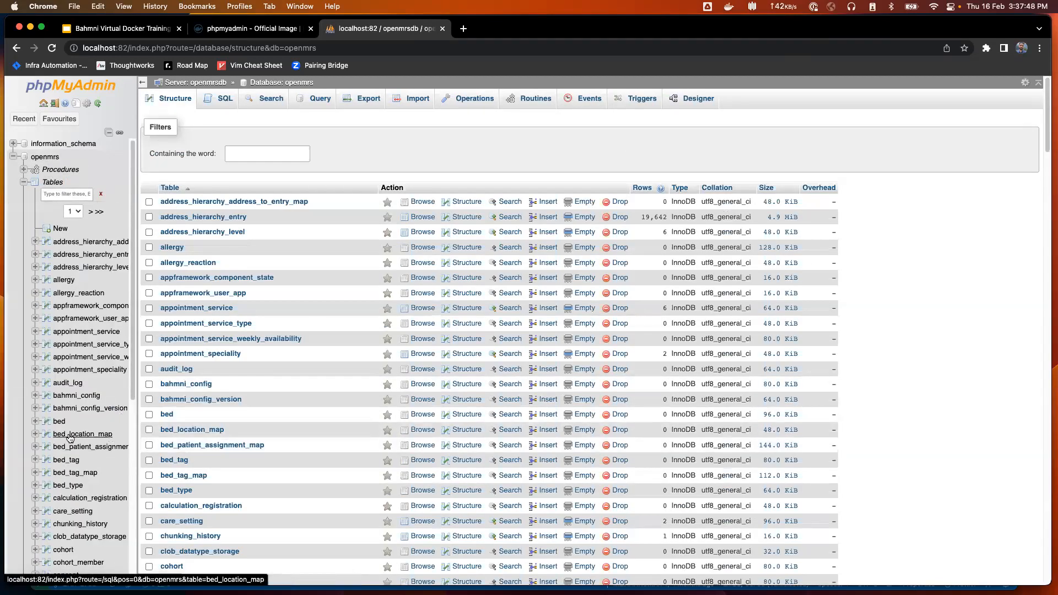
scroll("down", 3)
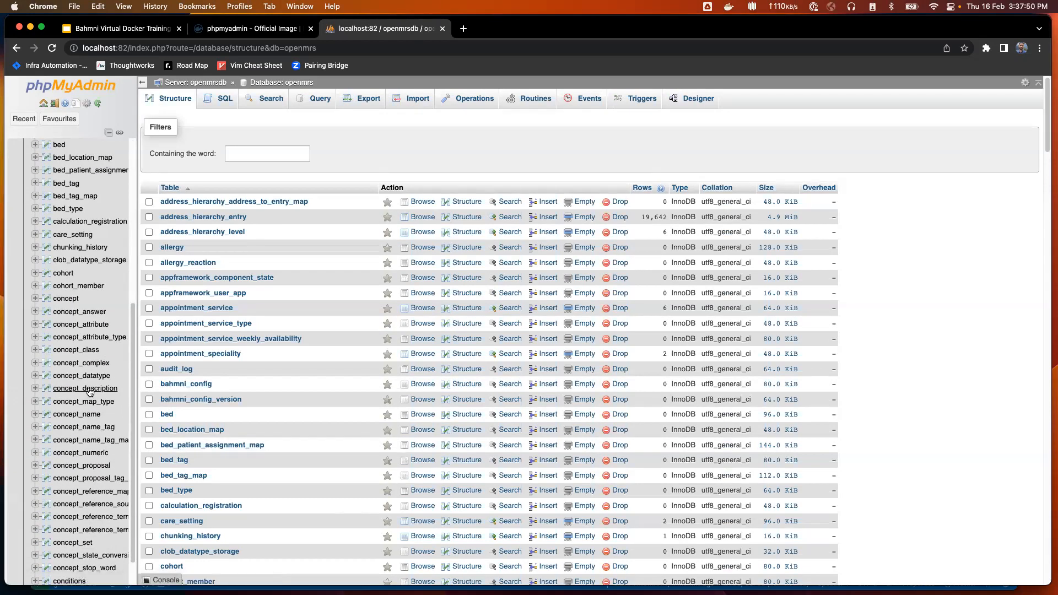
left_click(85, 388)
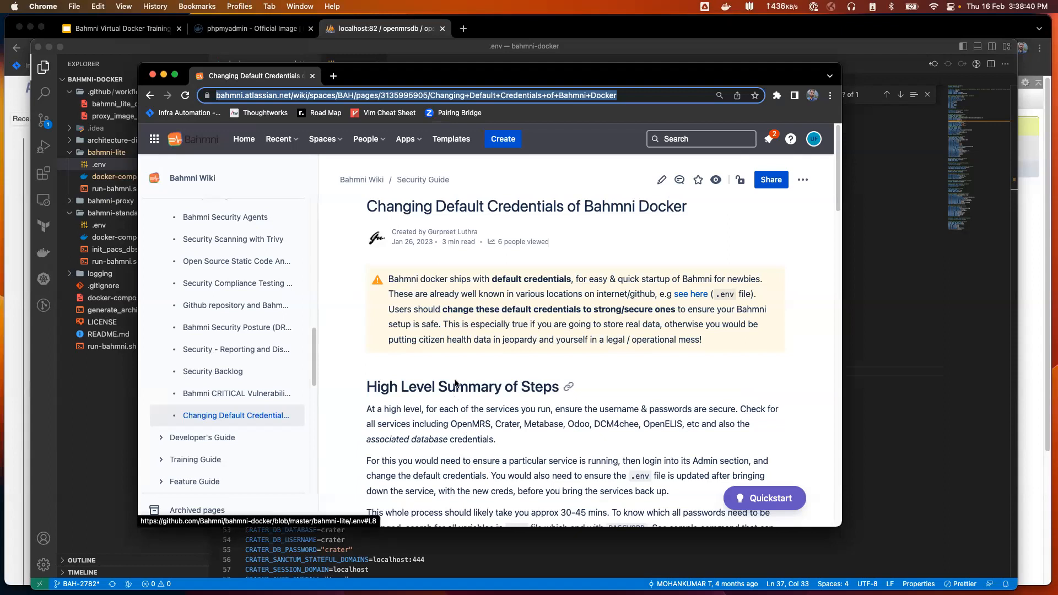
mouse_move(63, 382)
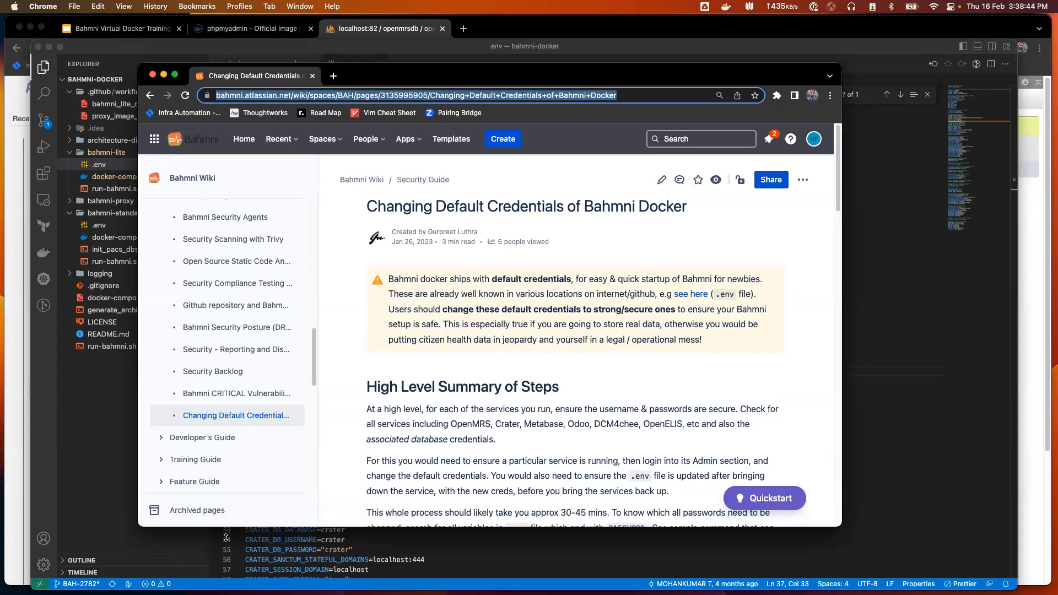
mouse_move(203, 437)
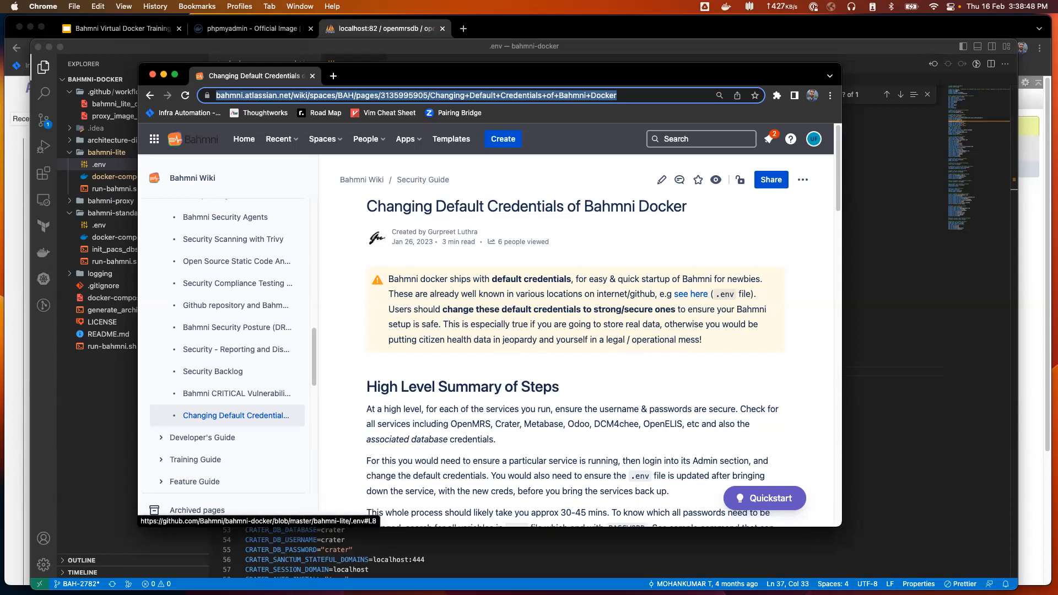
mouse_move(347, 262)
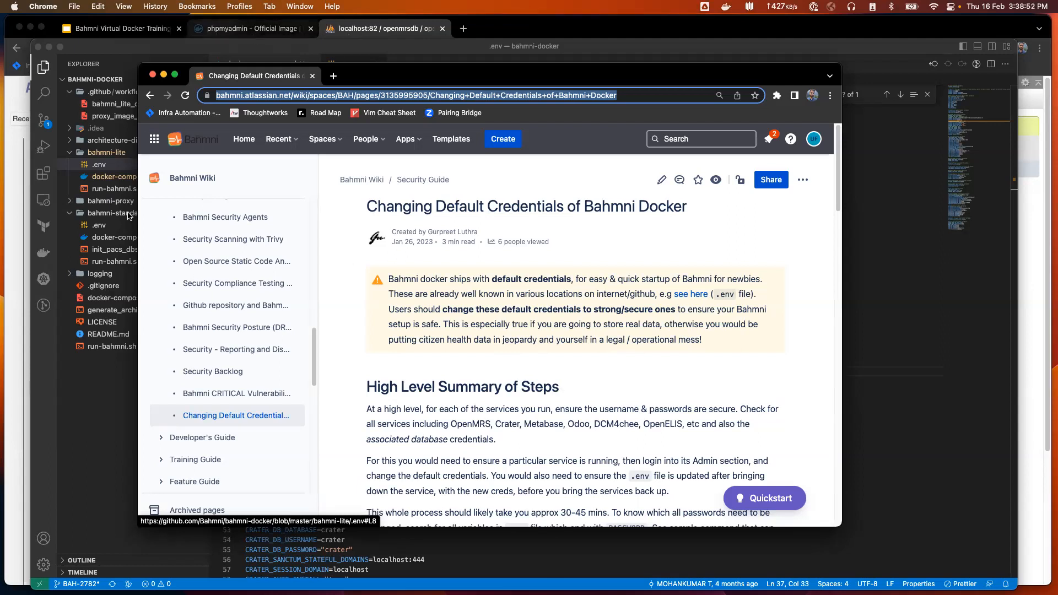
mouse_move(594, 490)
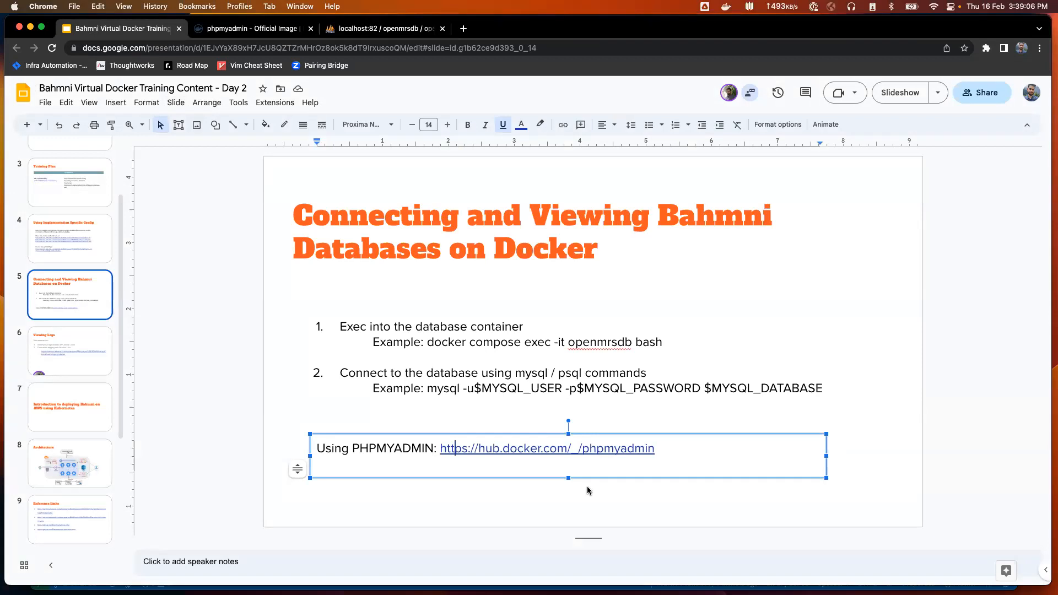
mouse_move(592, 485)
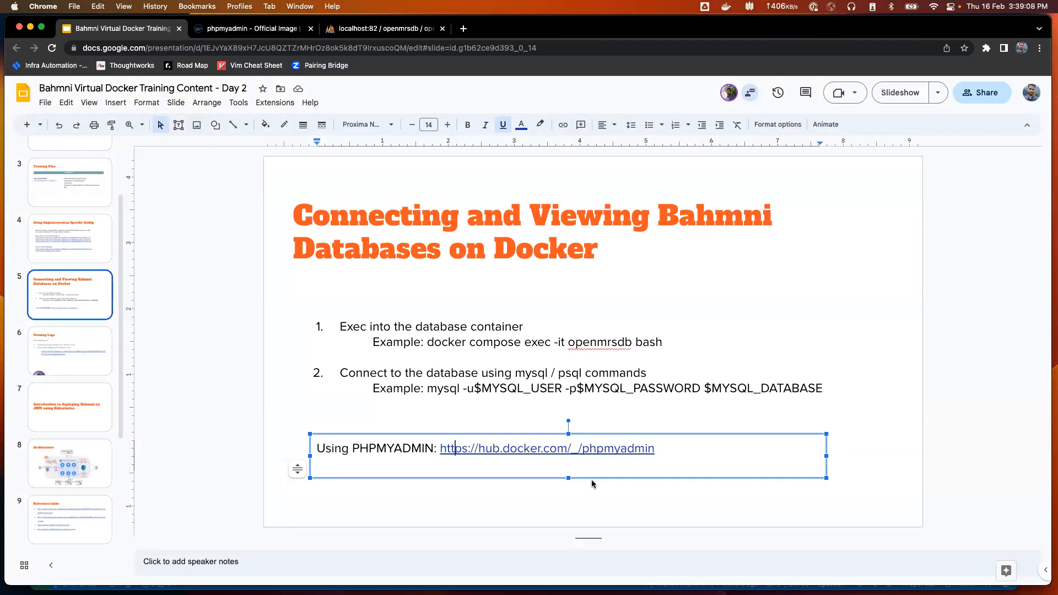
mouse_move(582, 485)
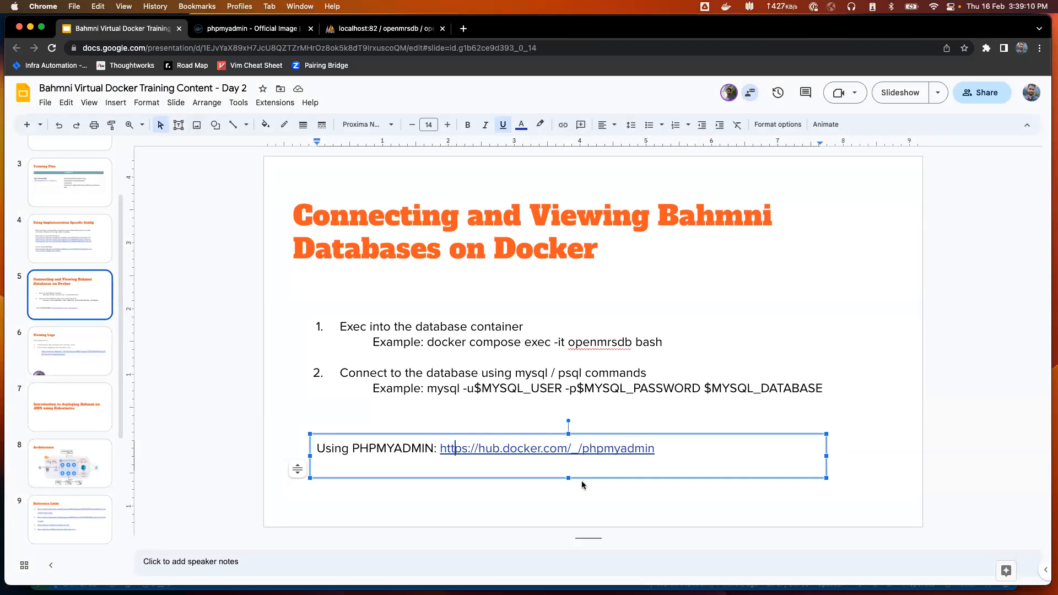